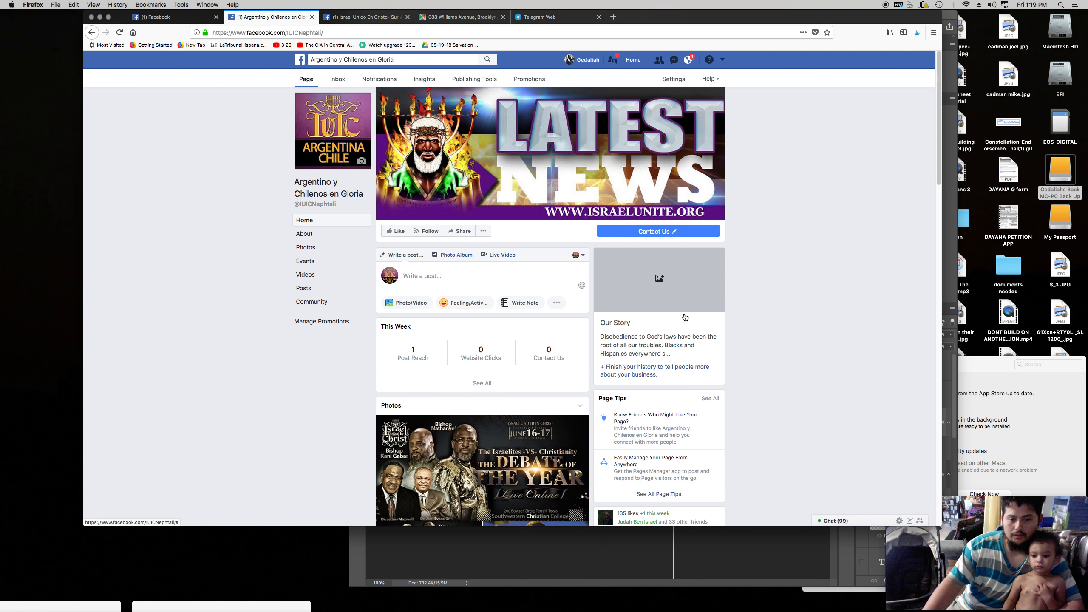
# - Scroll the Argentino y Chilenos en Gloria Page and expand its 'Write a post...' composer
pyautogui.scroll(-3)
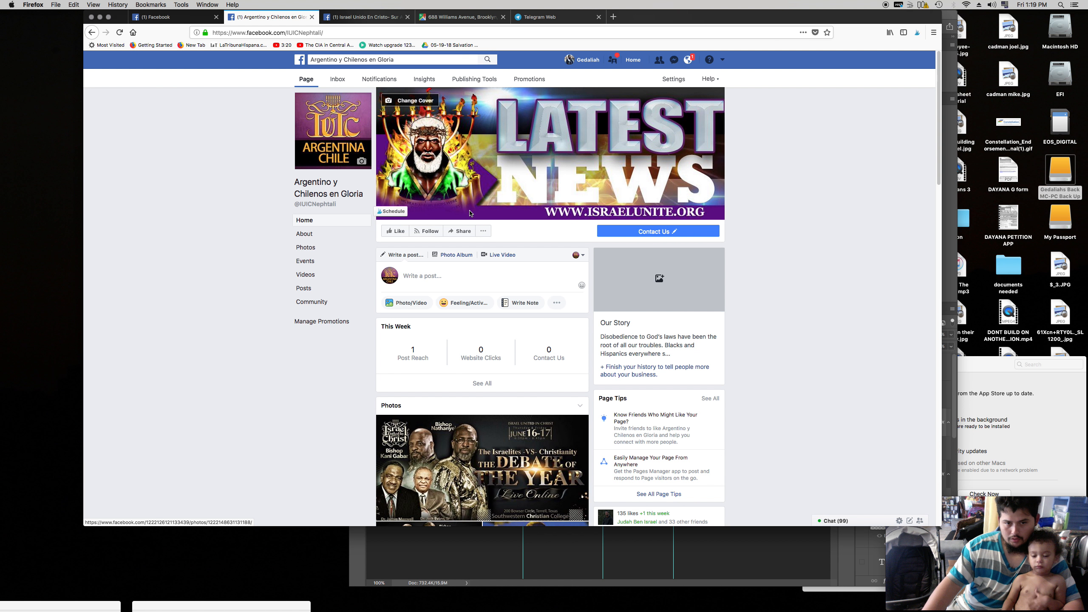
pyautogui.click(431, 275)
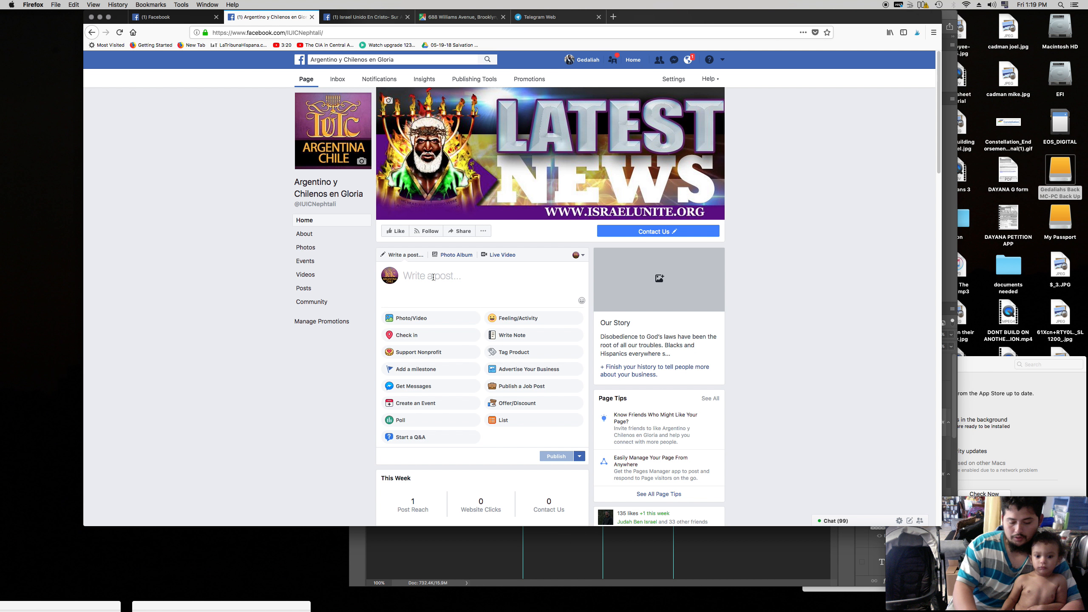
# - Type 'TEST POST' into the Page's post box
pyautogui.click(430, 276)
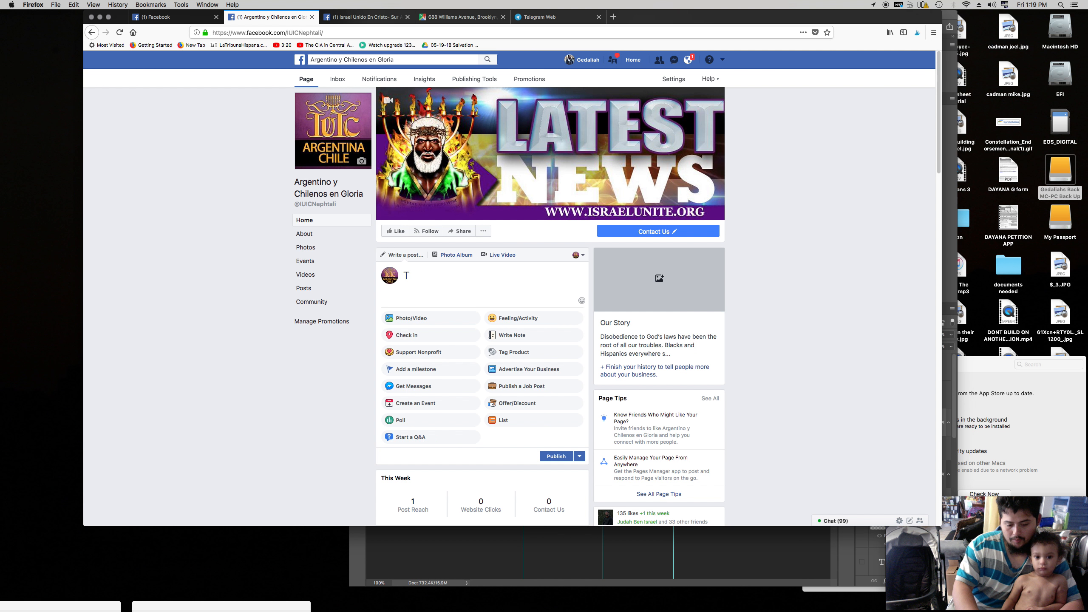
pyautogui.write('TEST')
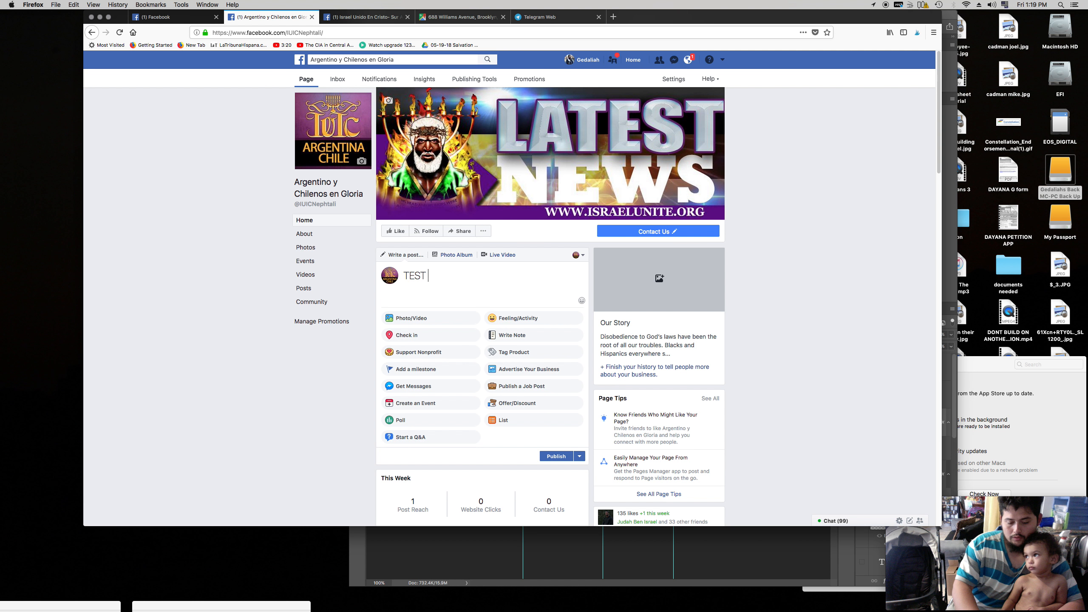
pyautogui.write('POST')
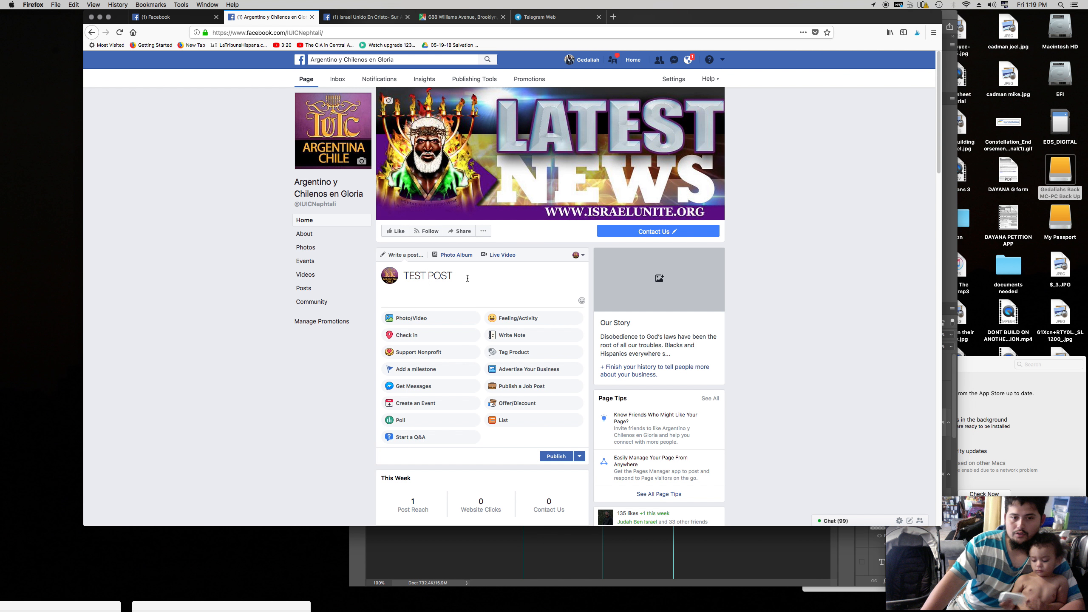
pyautogui.scroll(-3)
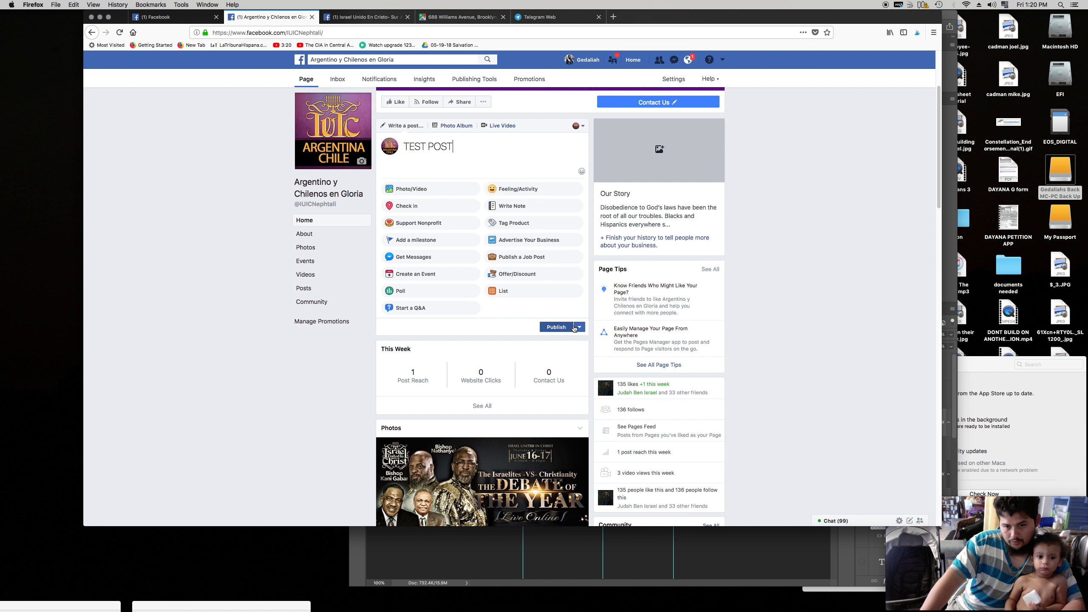
# - Browse the Schedule calendar, cancel scheduling, and return to the post box to clear TEST POST
pyautogui.click(580, 326)
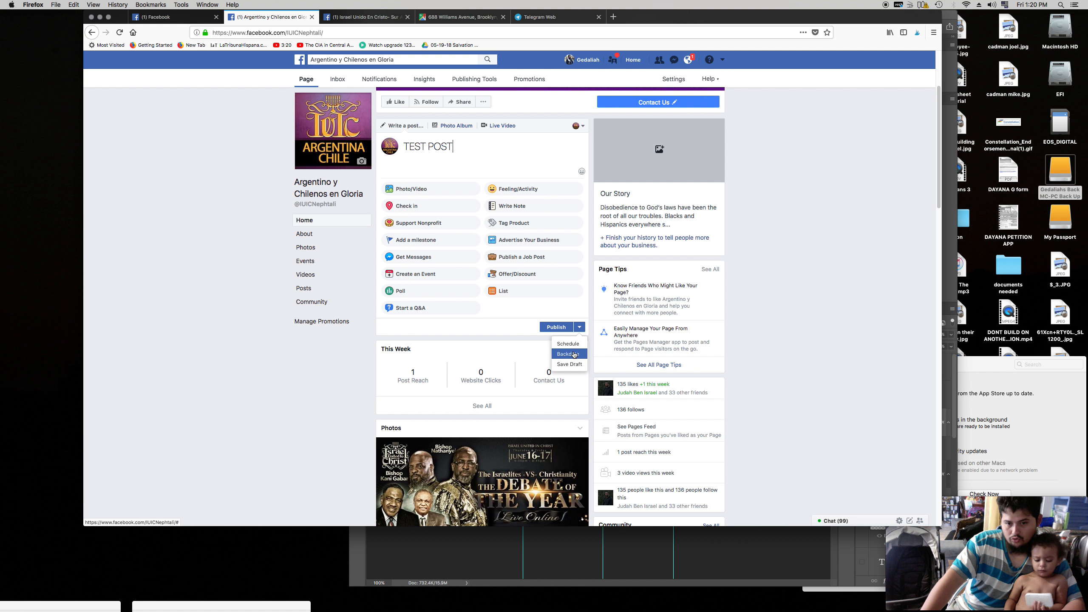
pyautogui.moveTo(568, 344)
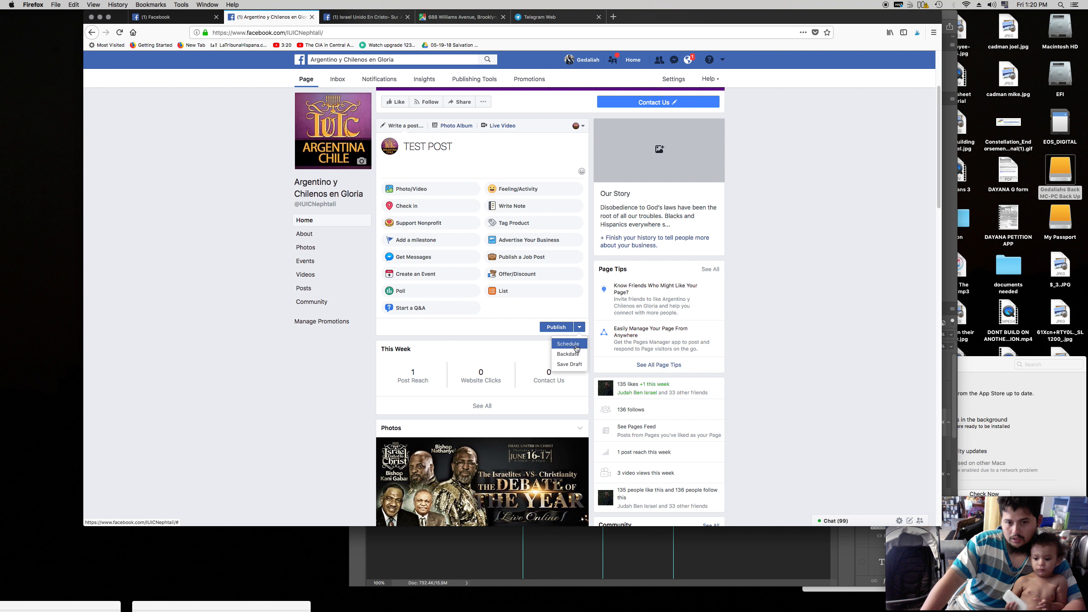
pyautogui.click(568, 344)
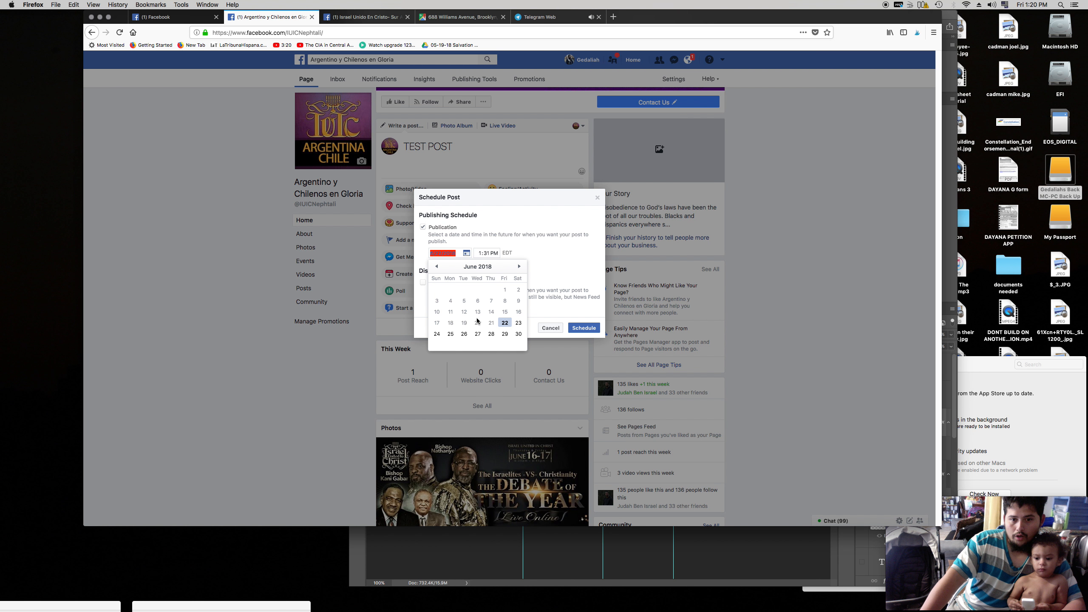
pyautogui.click(519, 267)
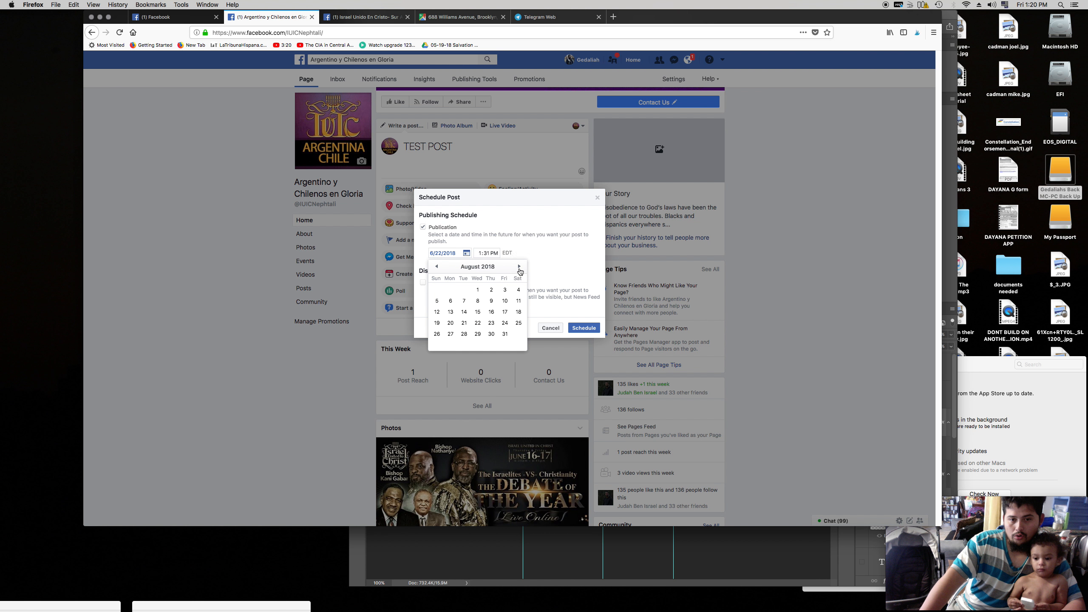
pyautogui.click(517, 267)
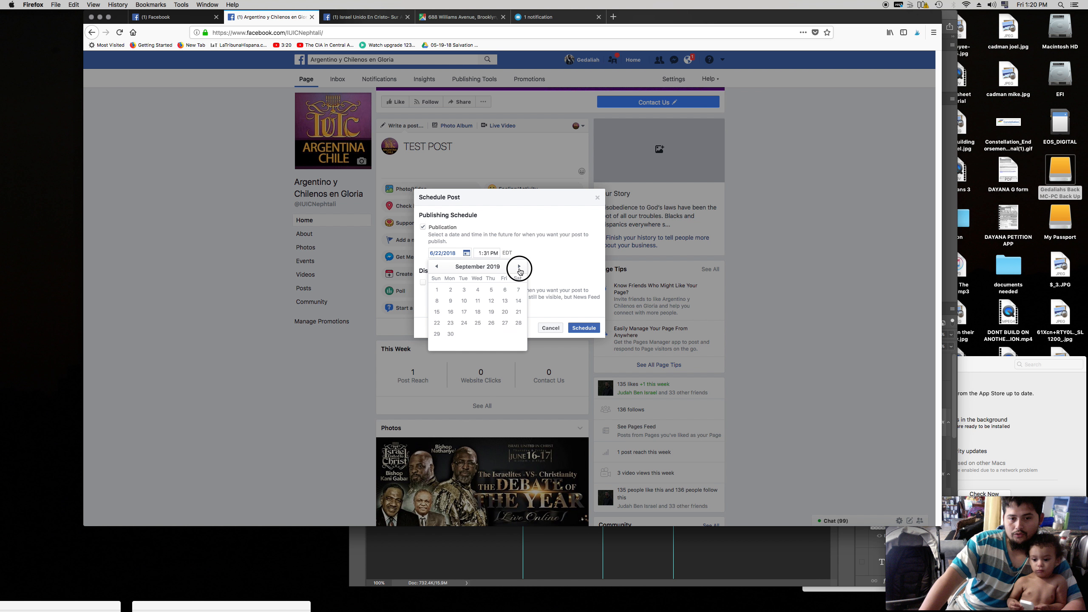
pyautogui.click(441, 253)
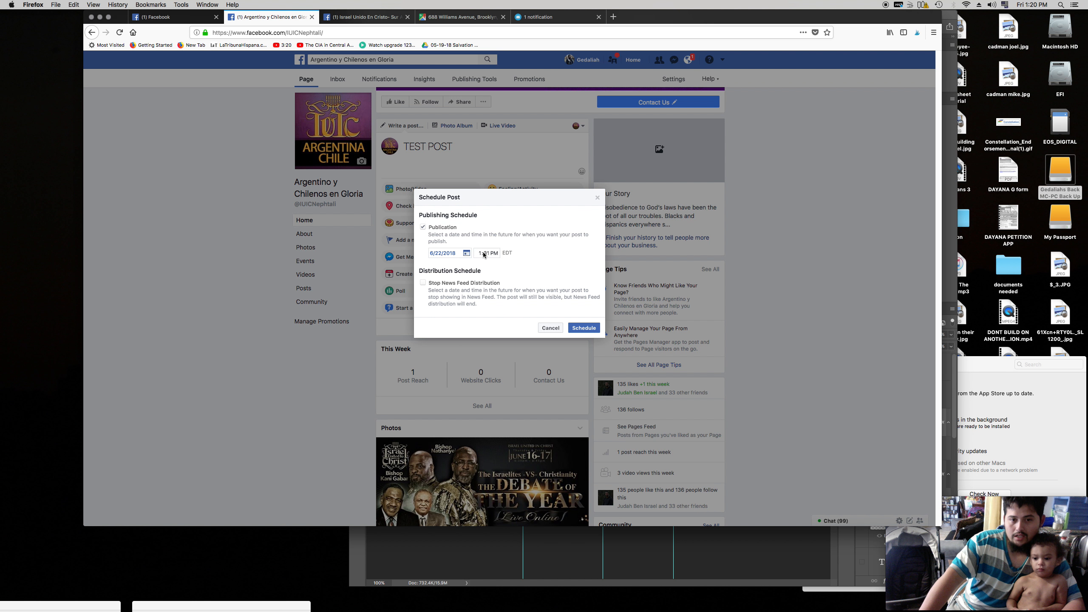
pyautogui.click(488, 253)
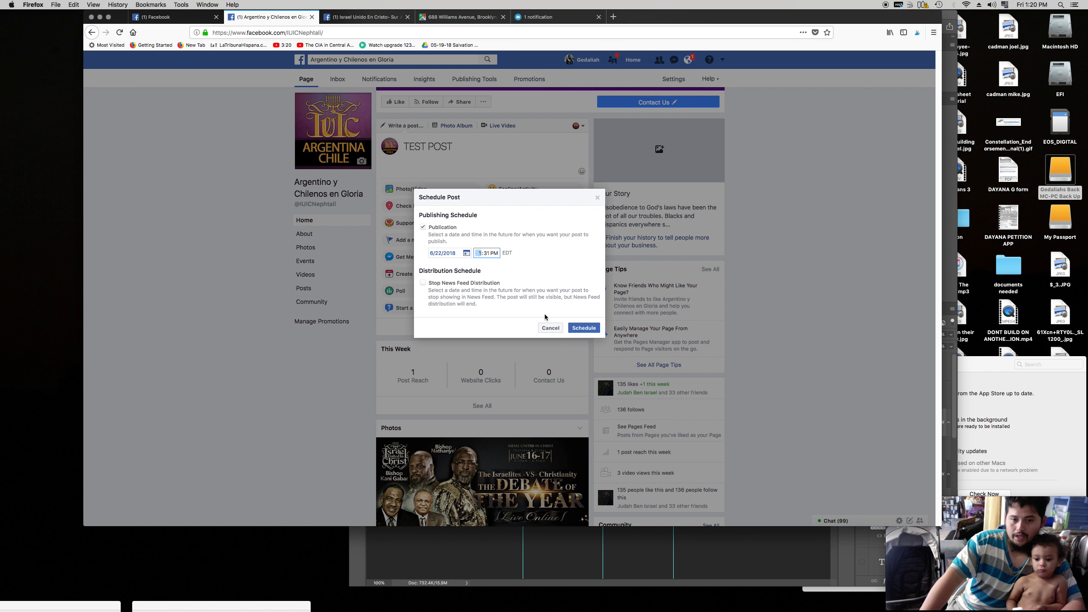
pyautogui.click(550, 328)
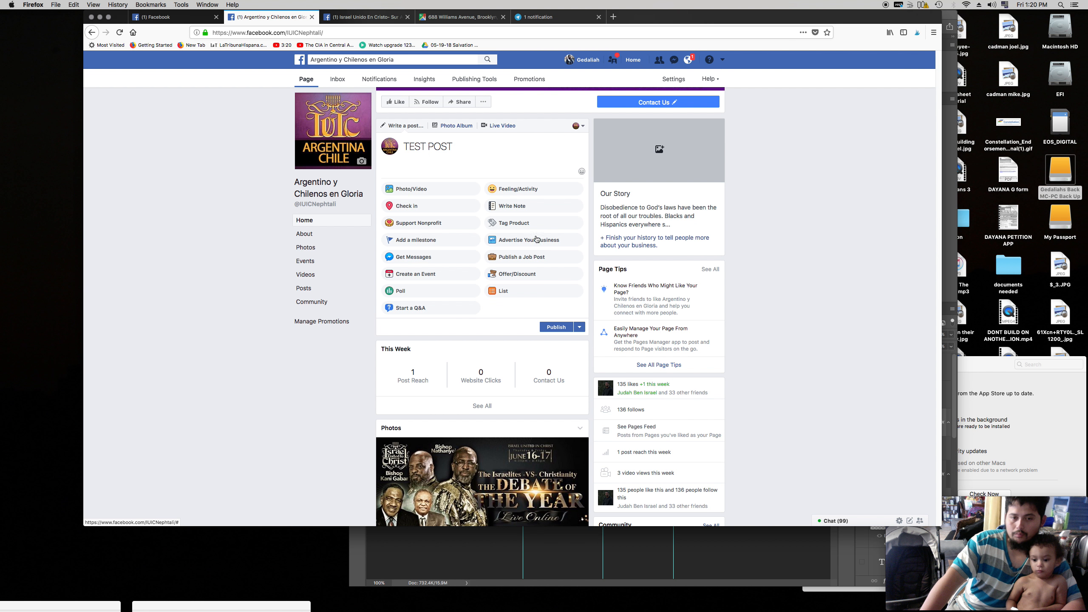
pyautogui.click(449, 146)
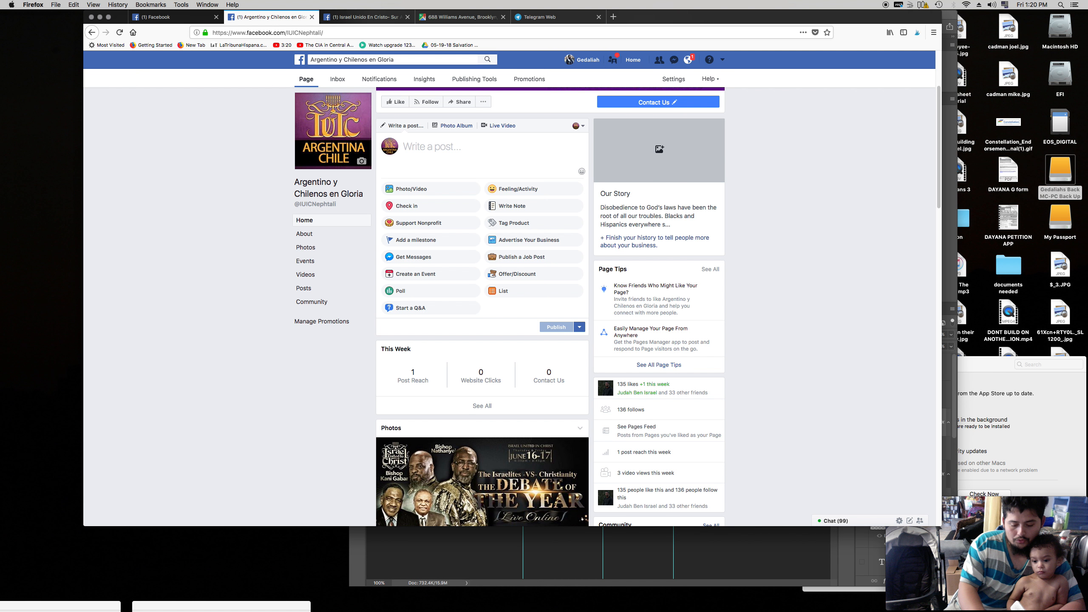
# - Type 'CONTROVERSIAL STATEMENT OR QUESTION' as the post's opening line
pyautogui.write('T')
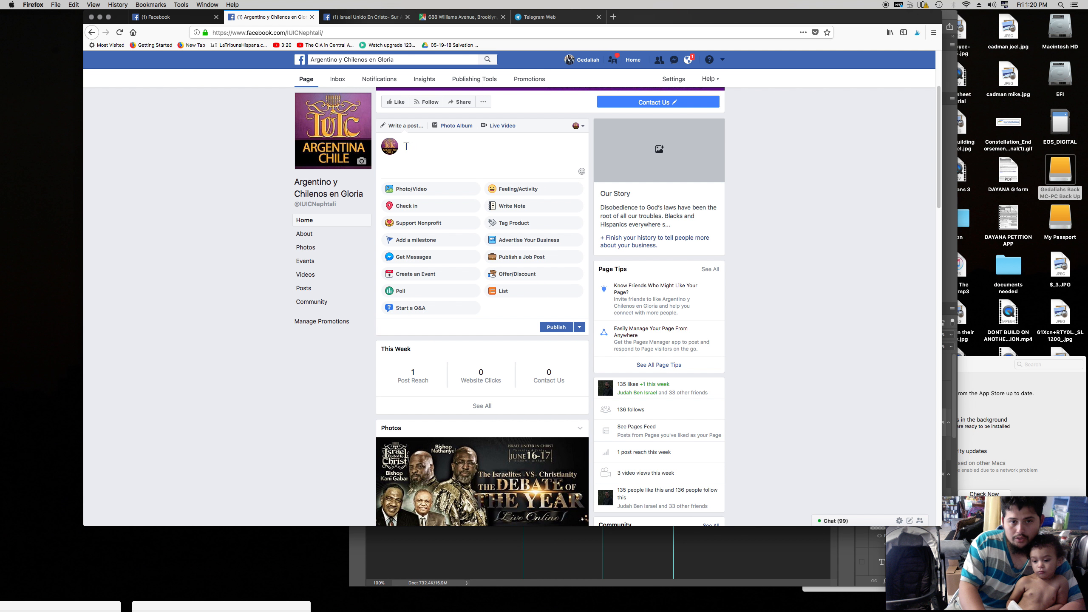
pyautogui.write('C')
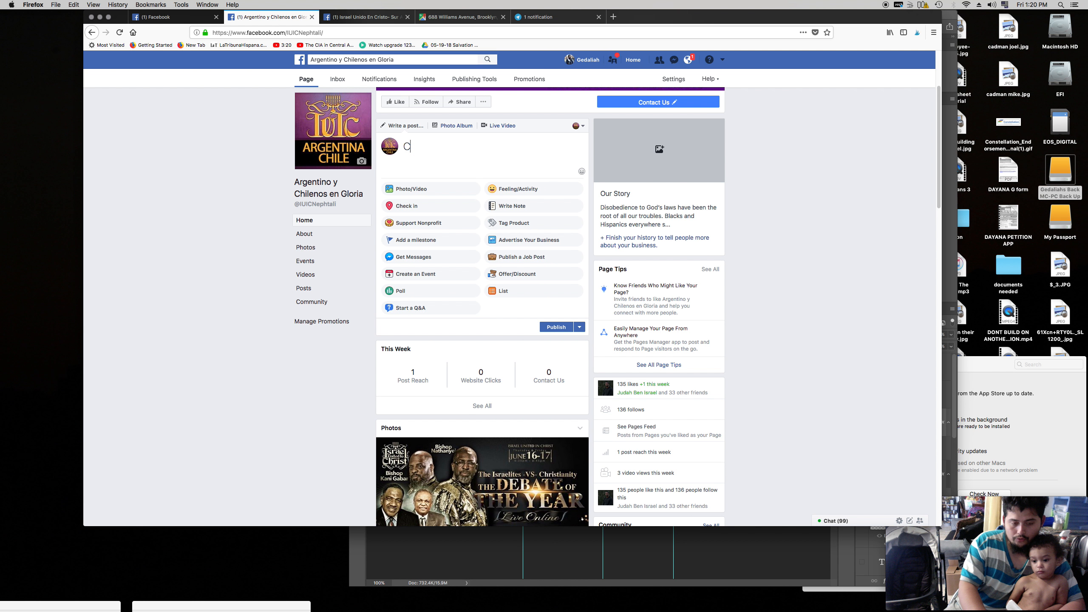
pyautogui.write('ONTE')
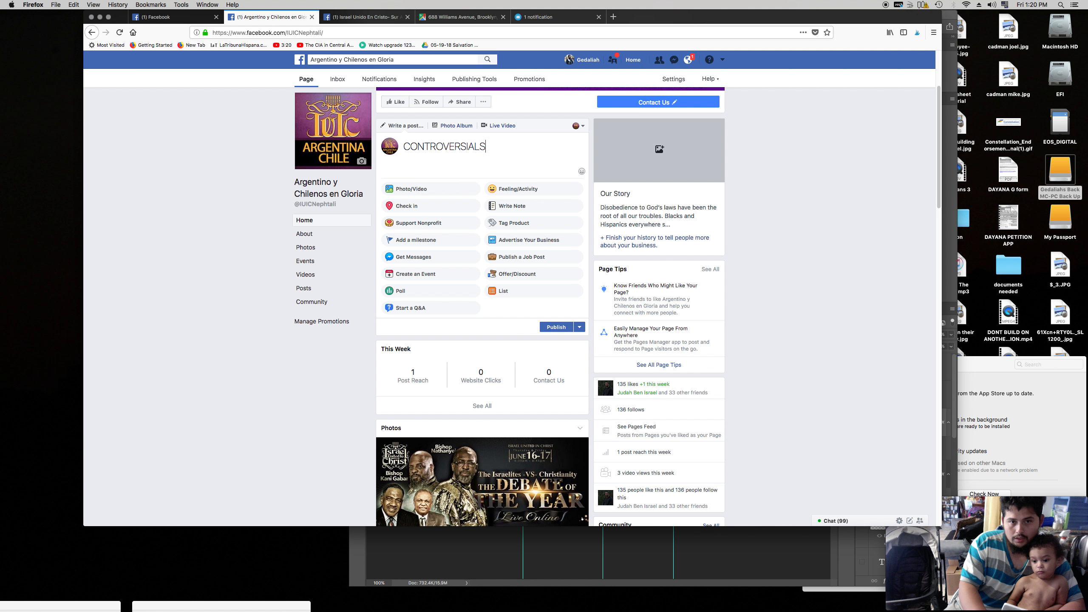
pyautogui.write('STATEMENT OR QUESTIO')
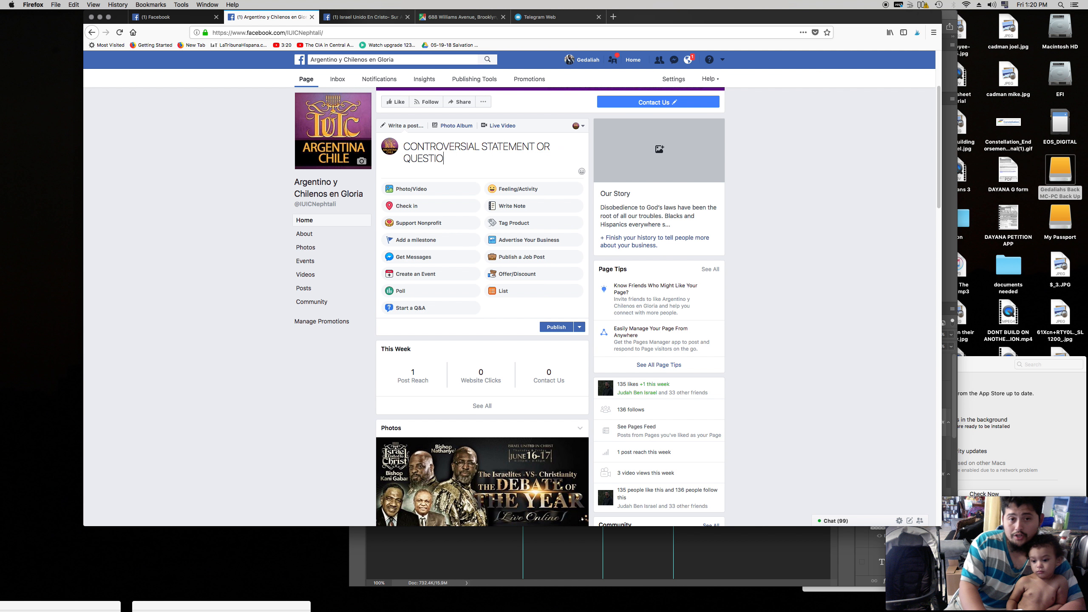
pyautogui.write('N')
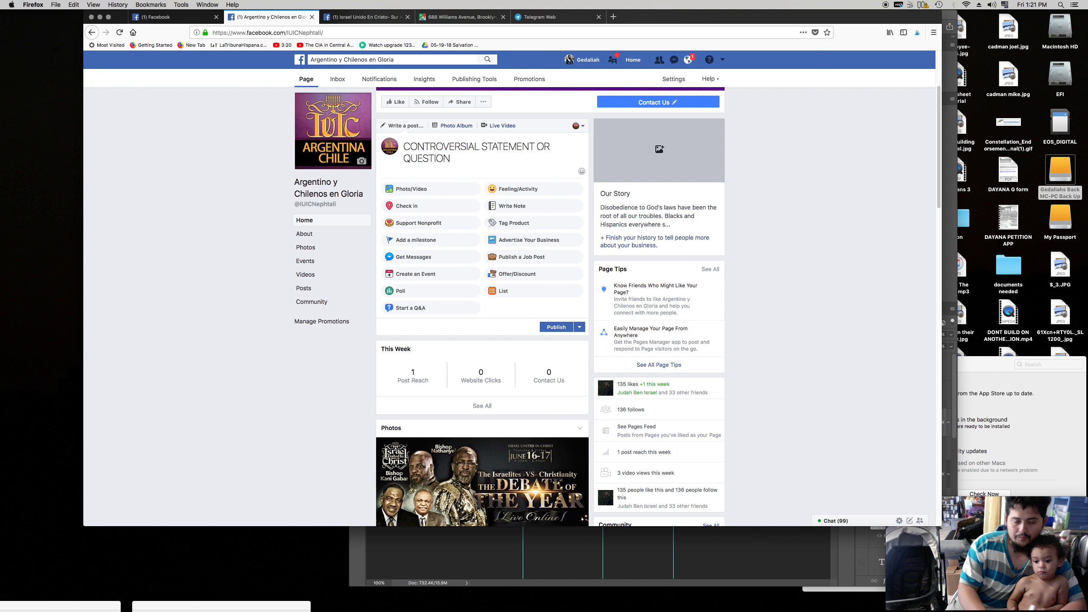
pyautogui.click(451, 158)
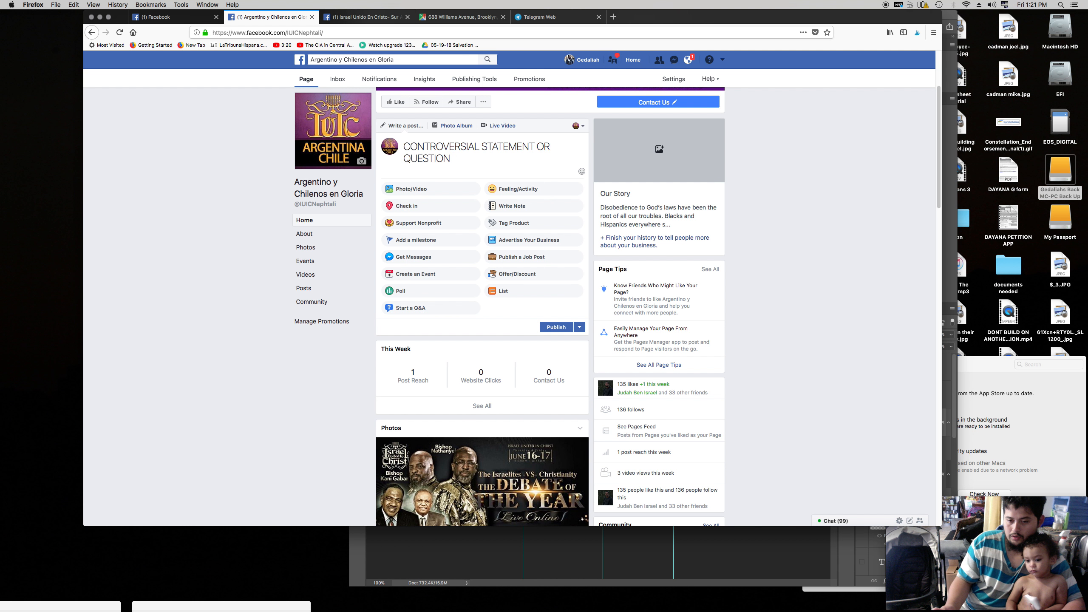
pyautogui.click(451, 158)
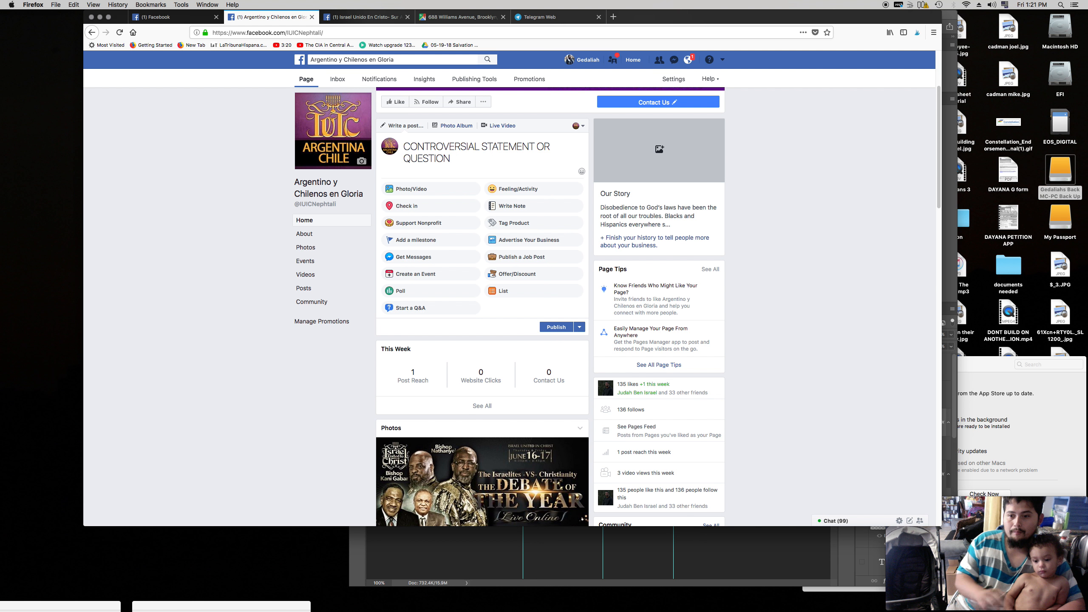
pyautogui.click(454, 158)
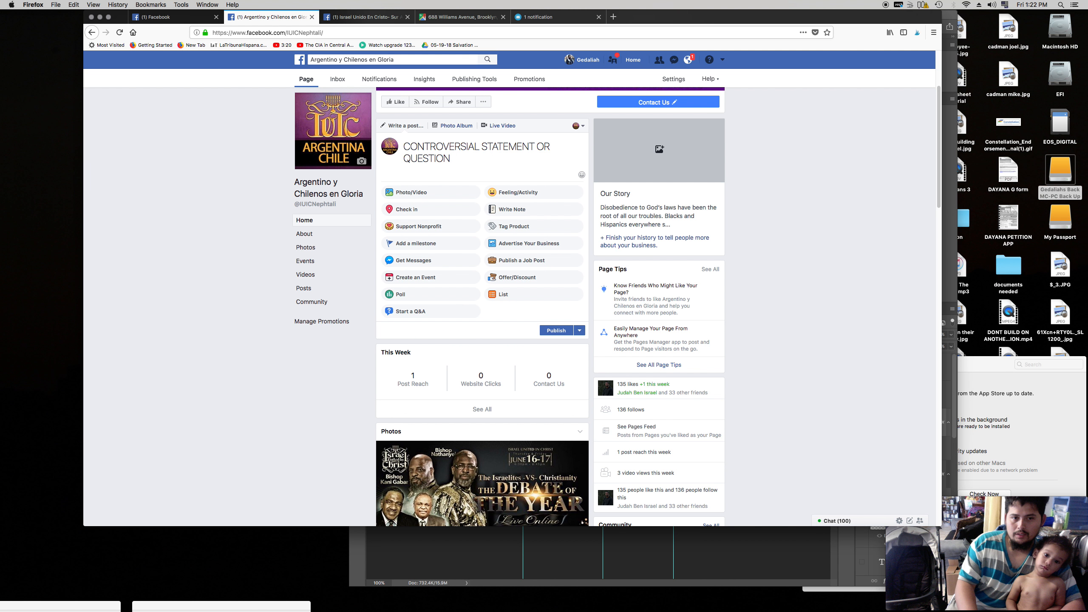
# - Add the '(ATTACHED CONTENT)' line below the statement
pyautogui.write('W')
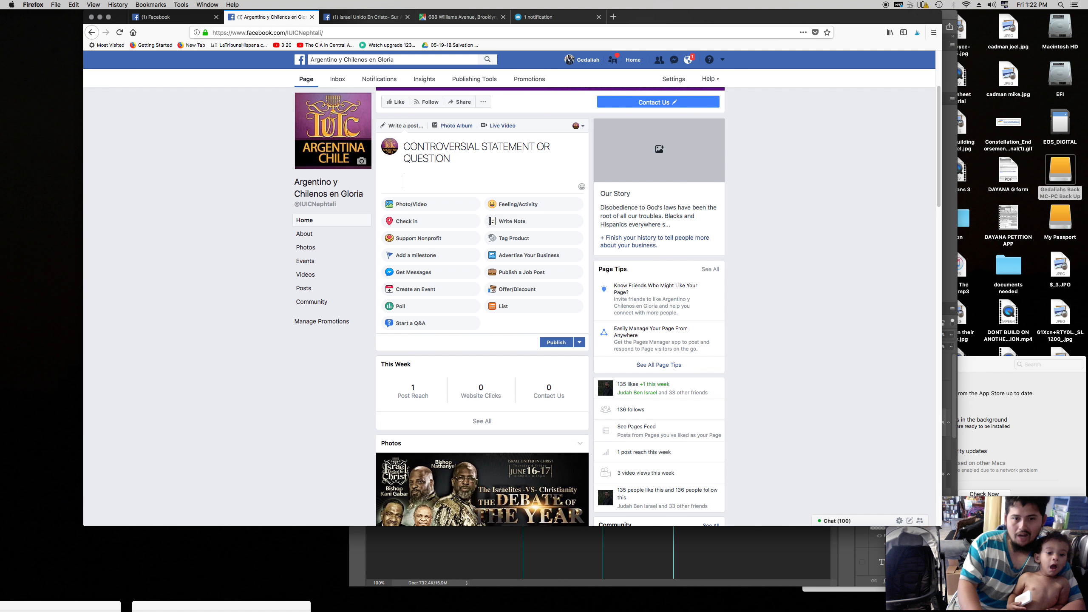
pyautogui.write('(ATTACHED CONTENT')
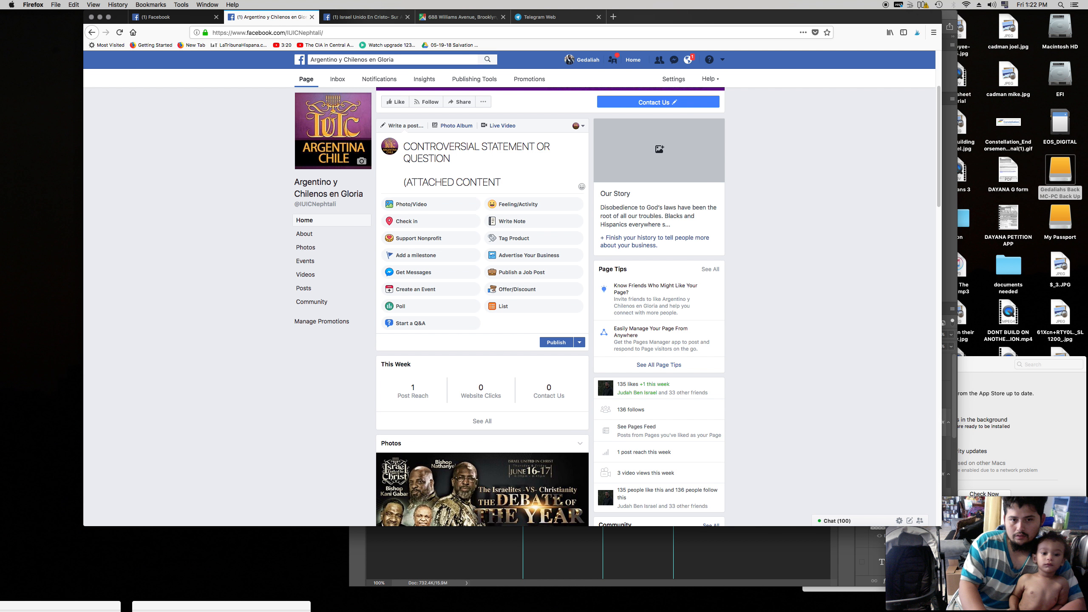
pyautogui.click(485, 182)
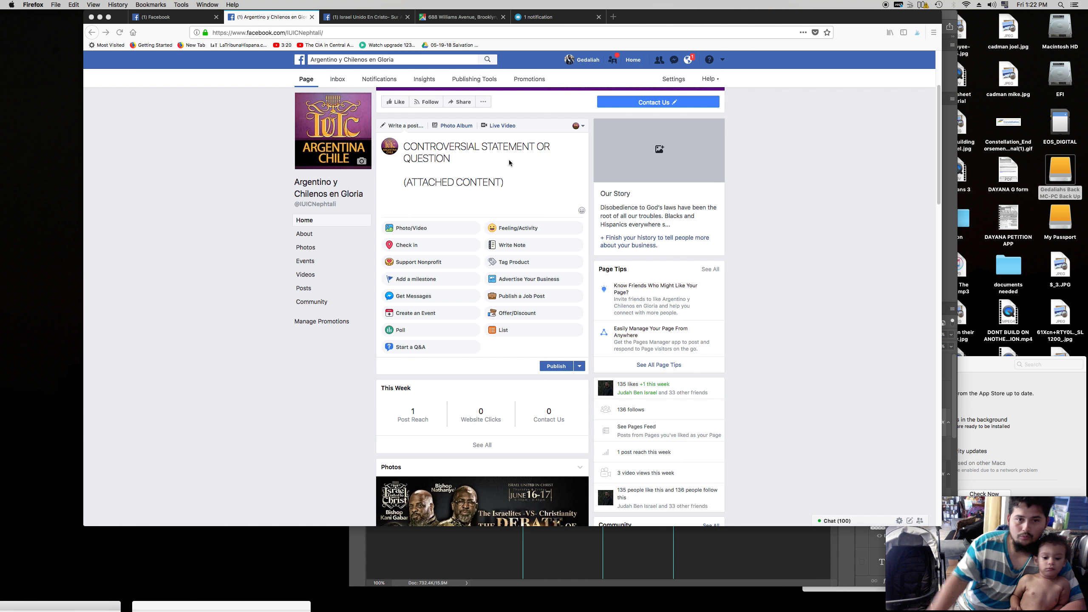
pyautogui.write('www')
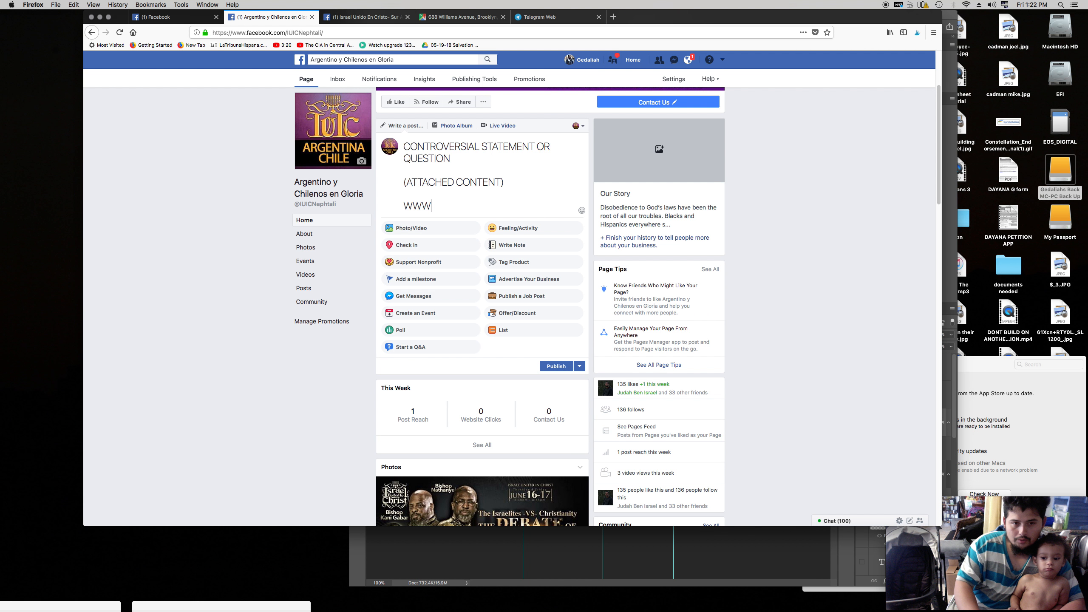
pyautogui.write('ISRAE')
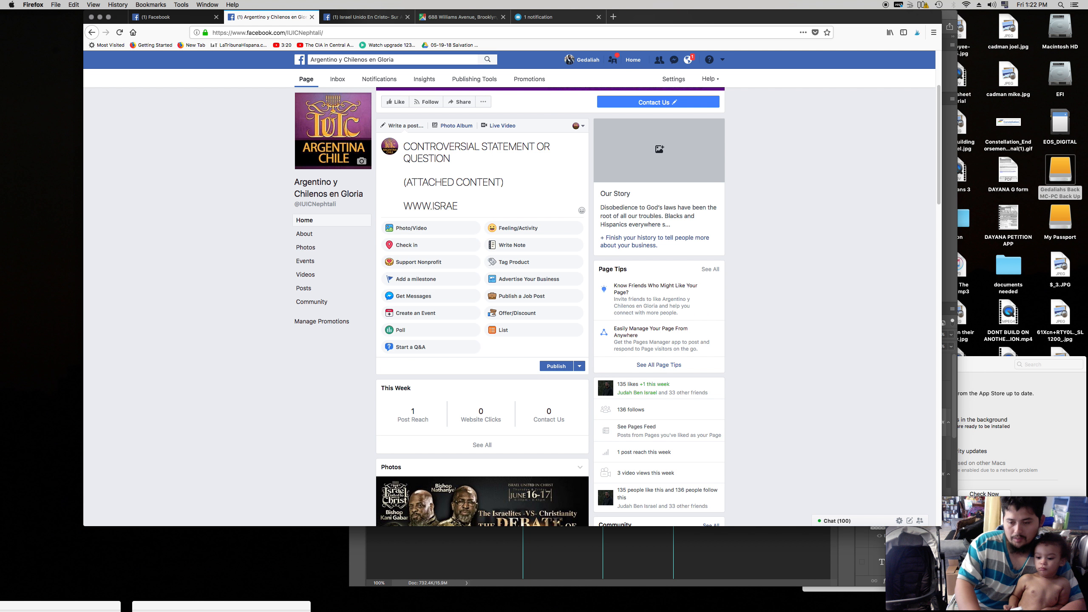
pyautogui.write('LUNITE')
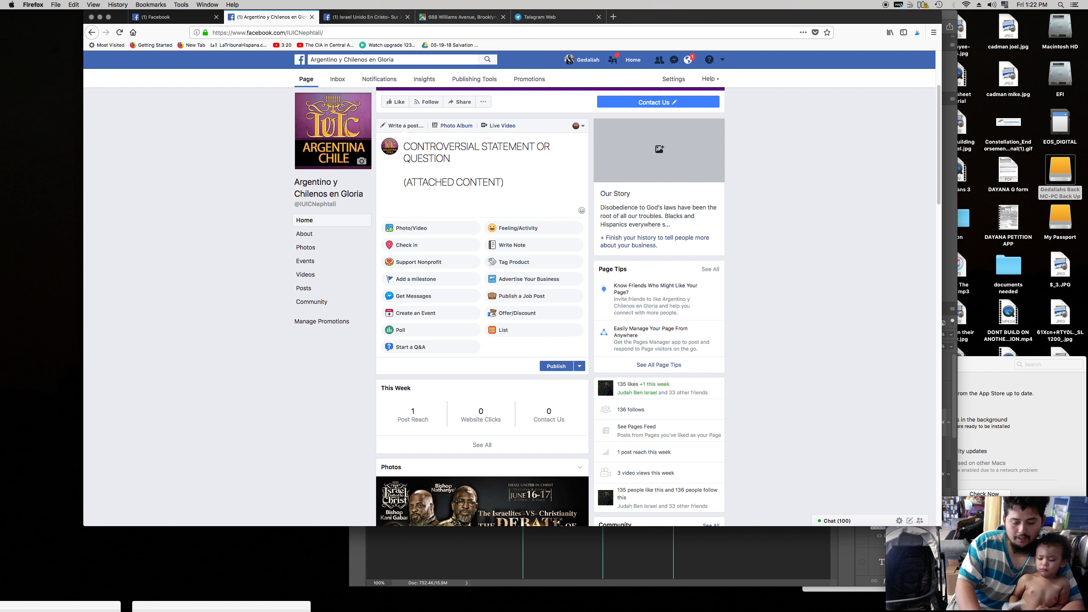
pyautogui.write('PARA APRENDER')
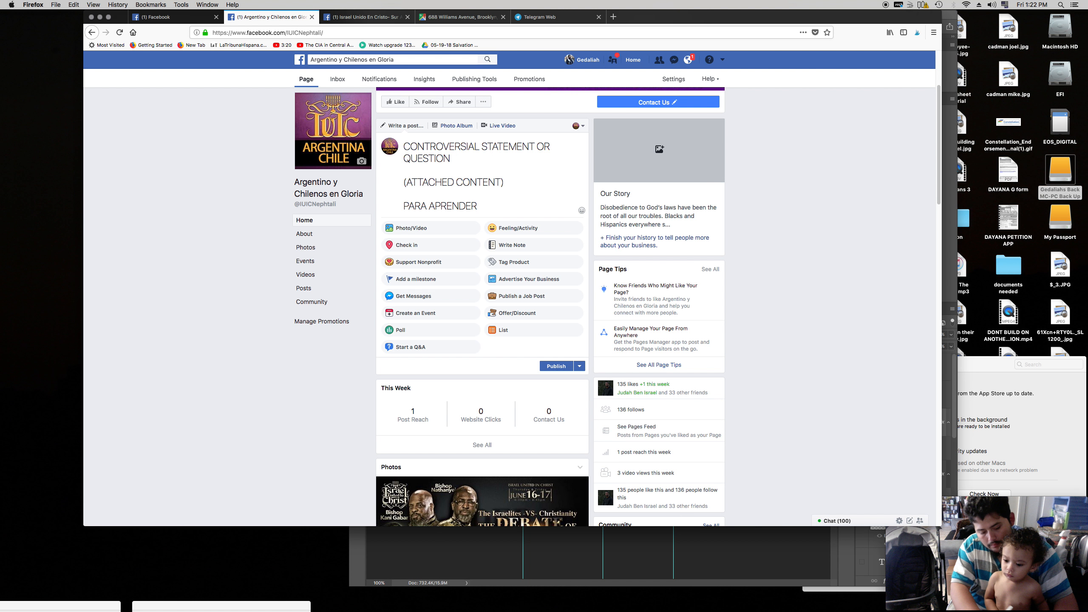
pyautogui.write('MAS')
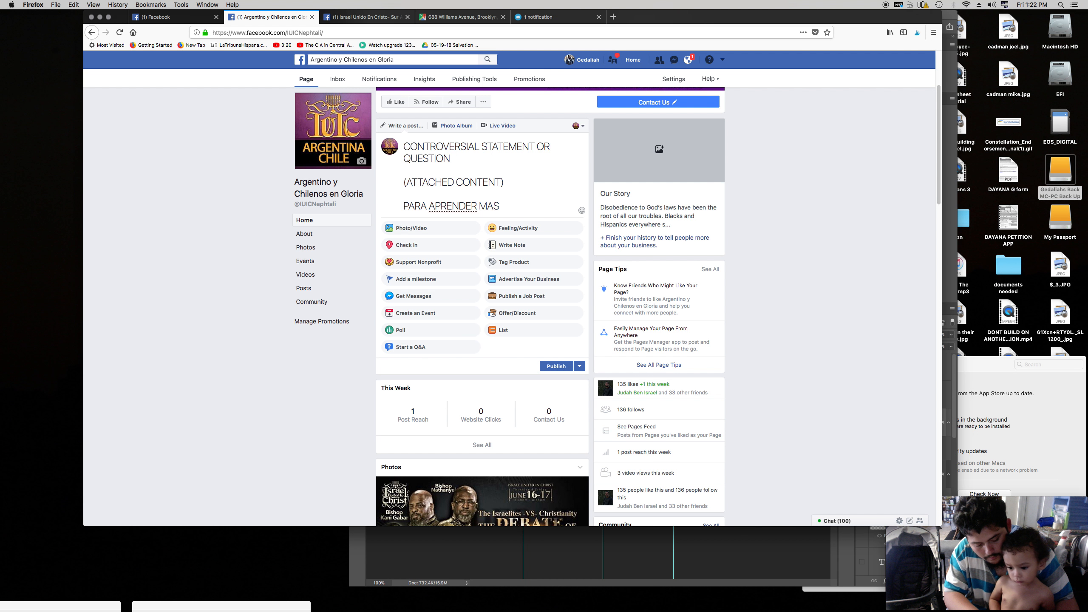
pyautogui.write('visiten')
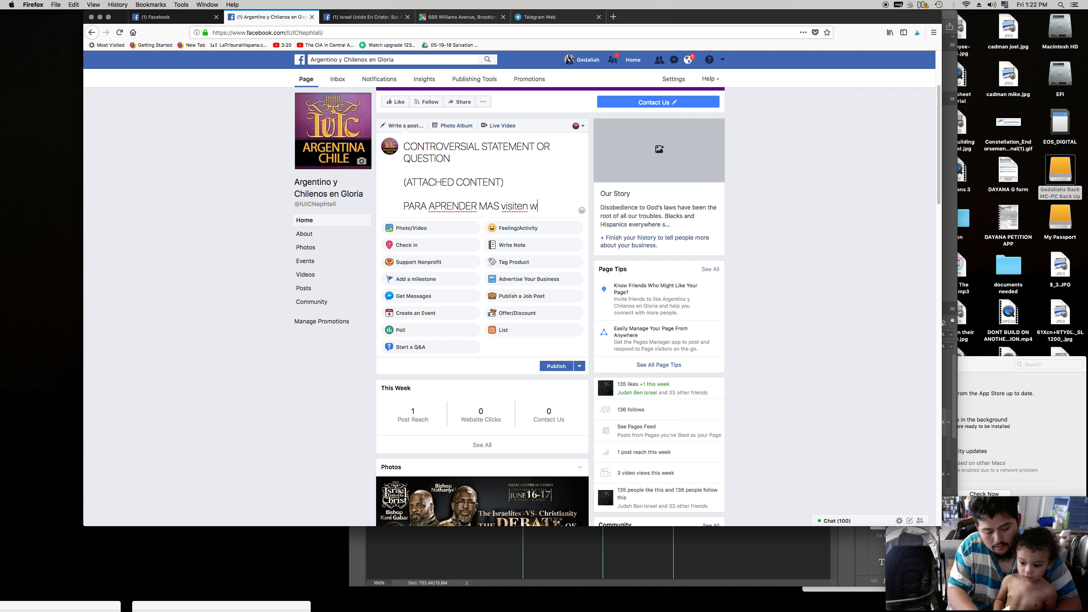
pyautogui.write('ww.israelunite')
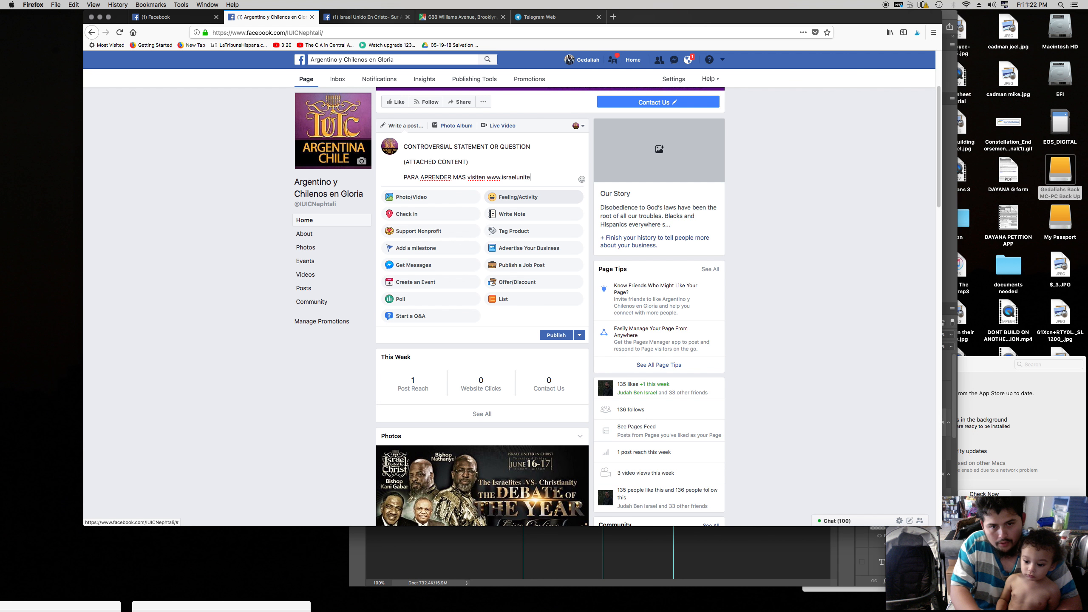
pyautogui.write('.org')
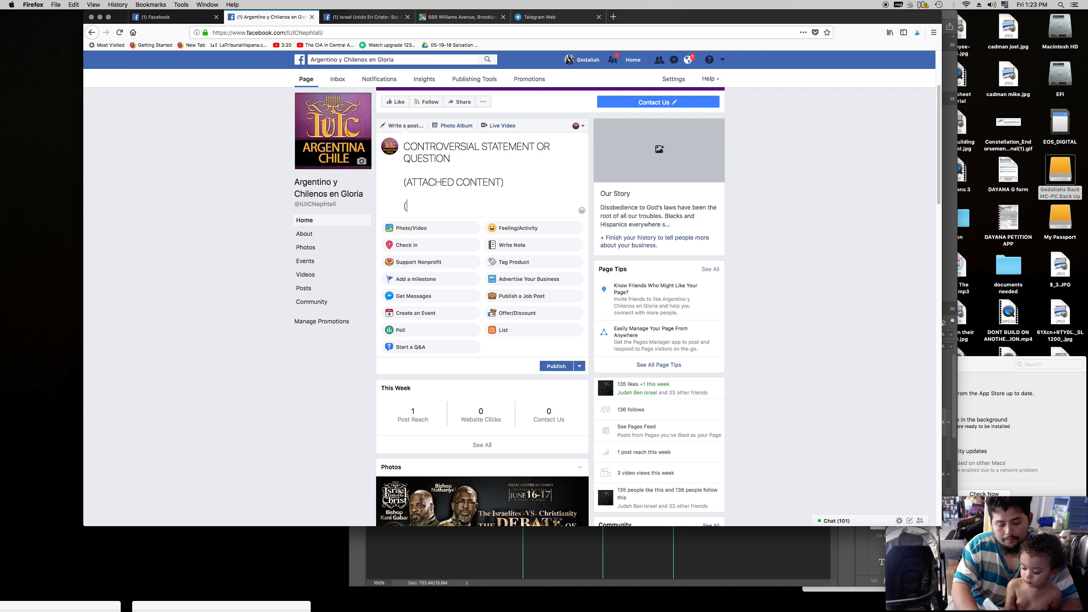
pyautogui.write('REF')
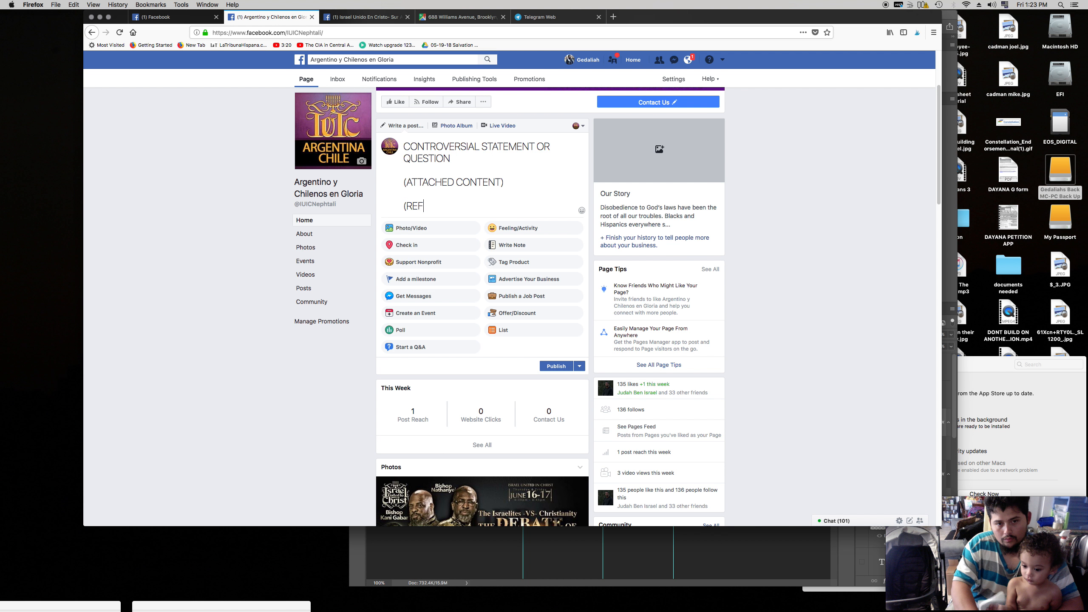
pyautogui.write('ERENCE LINK TO WEBSITE OR YOUTUBE CHANNEL)')
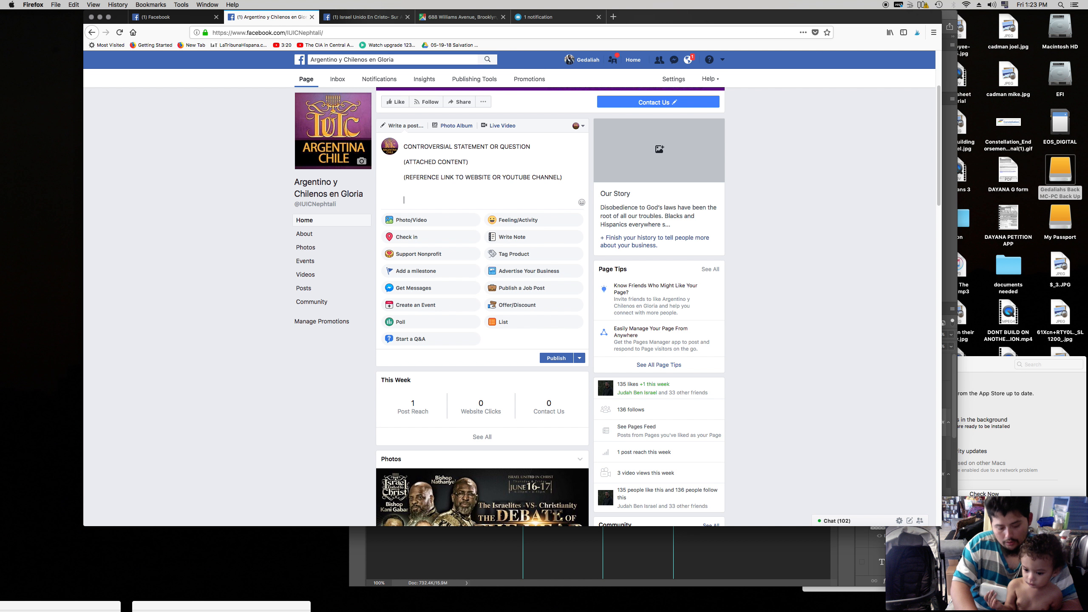
# - Type several rows of '#HASHTAGS' placeholders under the reference link line
pyautogui.write('#HASHT')
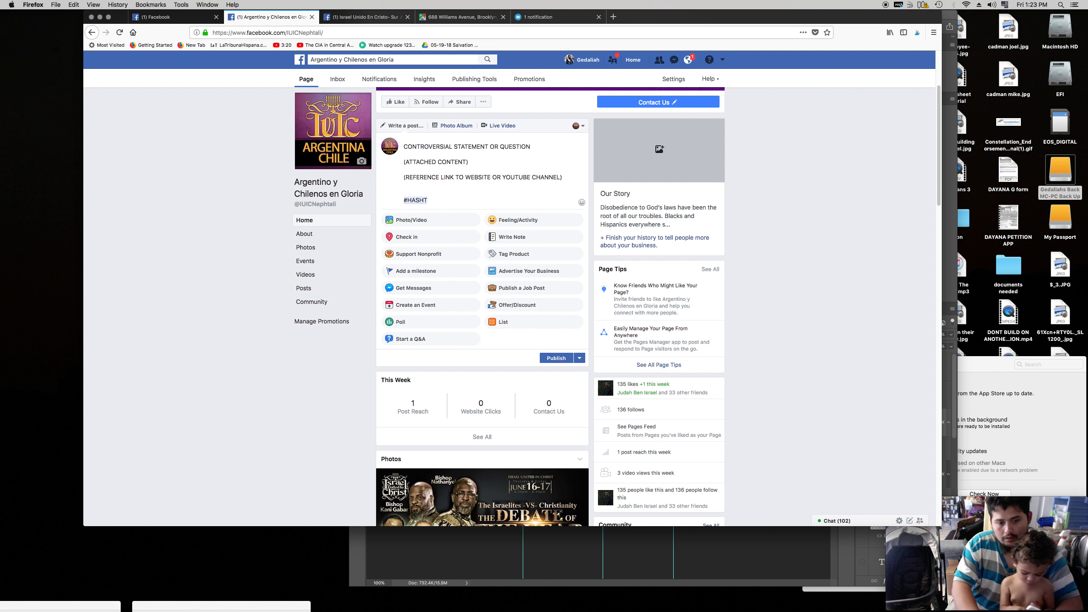
pyautogui.write('AGS')
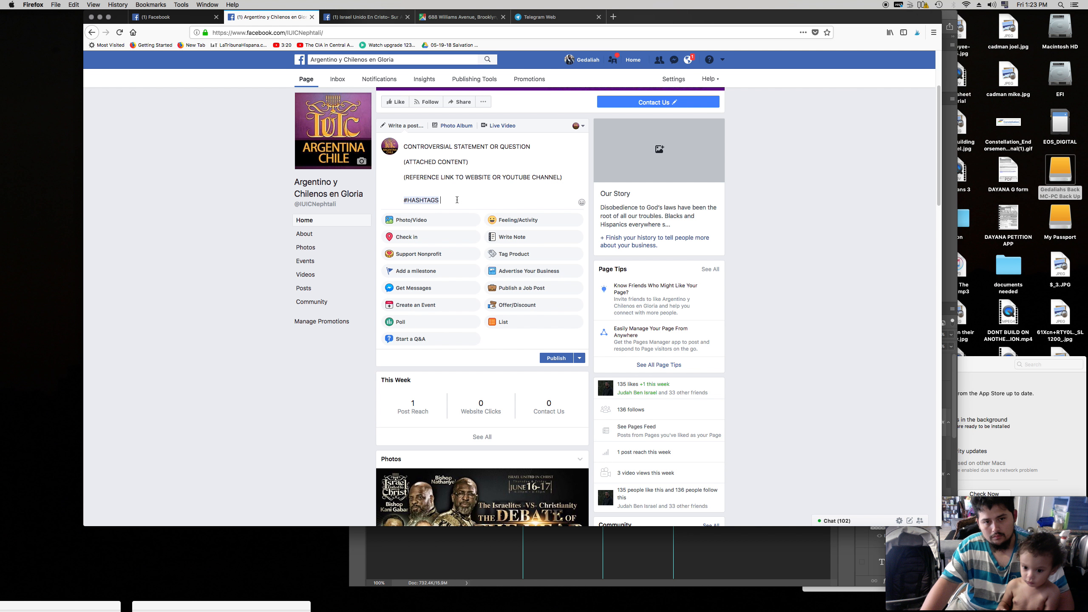
pyautogui.write('#HASHTAGS  #HASHTAGS #HASHTAGS #HASHTAGS #HASHTAGS')
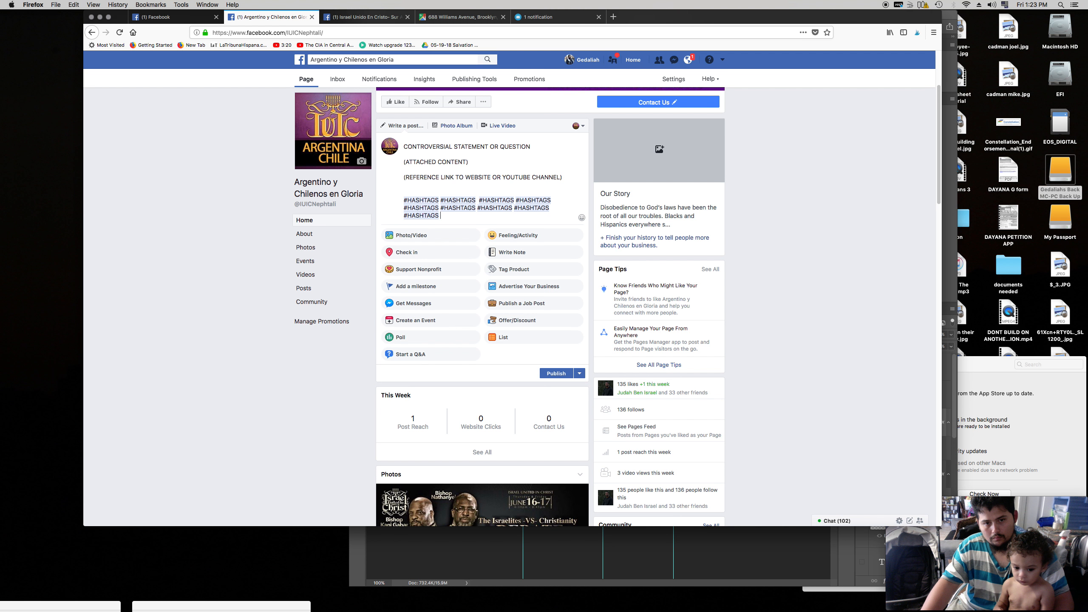
pyautogui.write('#HASHTAGS #HASHTAGS #HASHTAGS')
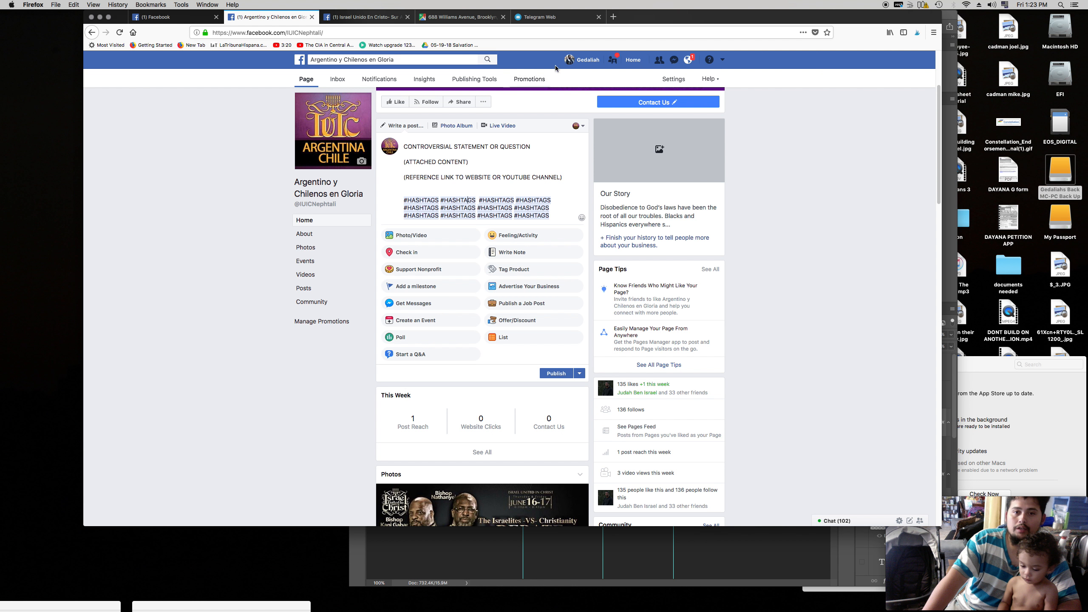
# - Search for 'IUIC DA' and open the IUIC Dark Ages Page
pyautogui.click(388, 59)
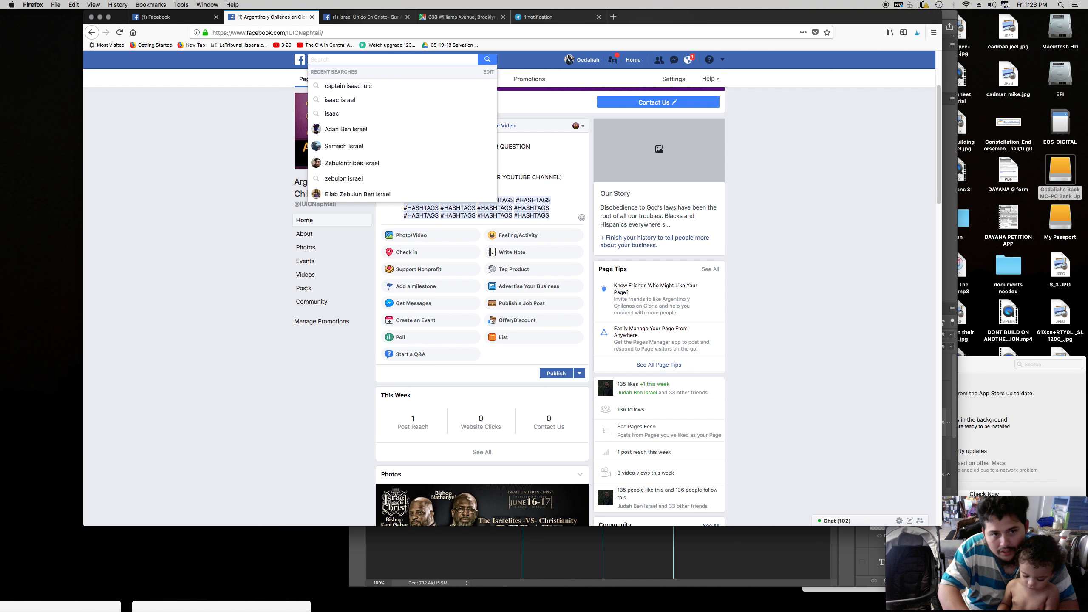
pyautogui.write('IUIC DARK AGES')
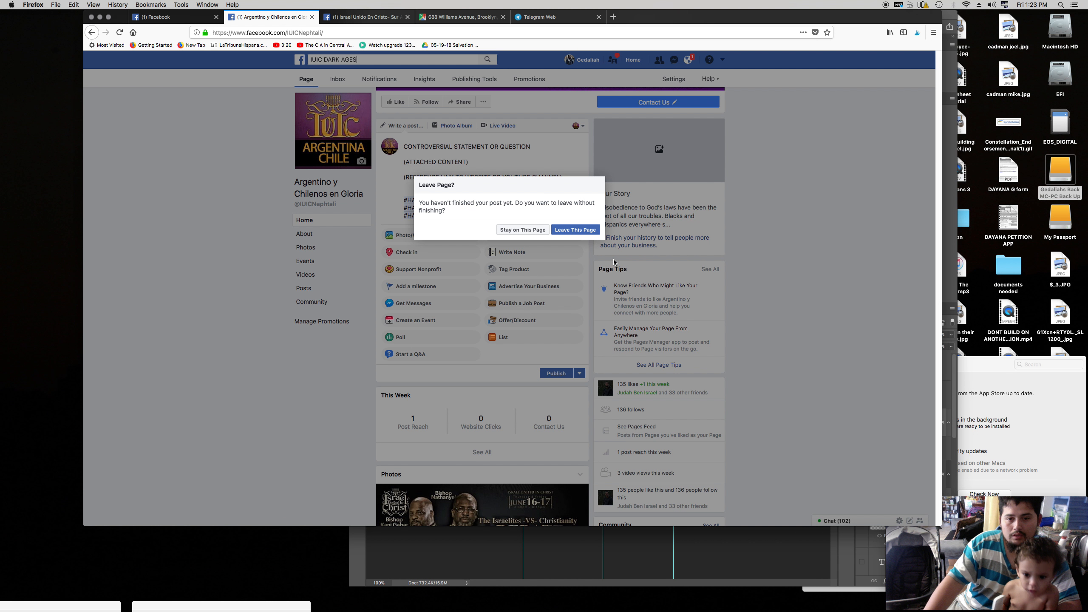
pyautogui.click(575, 229)
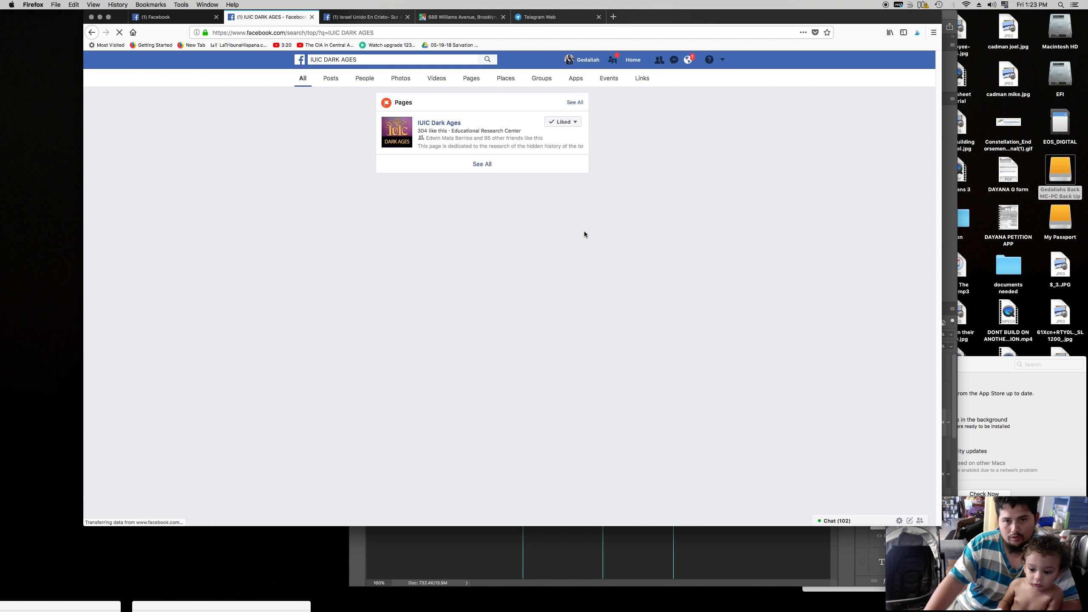
pyautogui.click(439, 123)
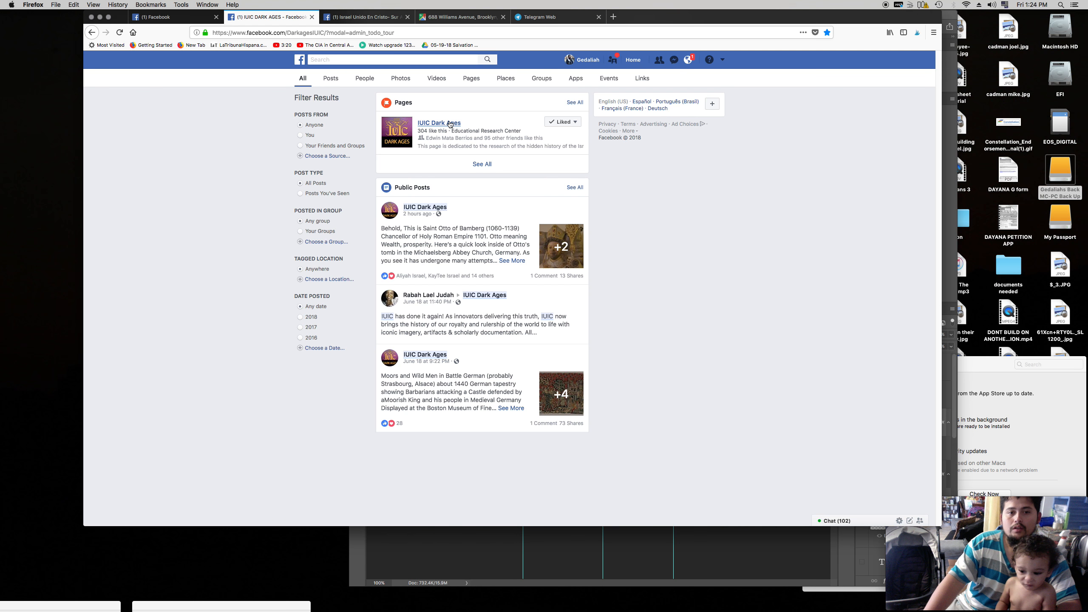
pyautogui.click(438, 123)
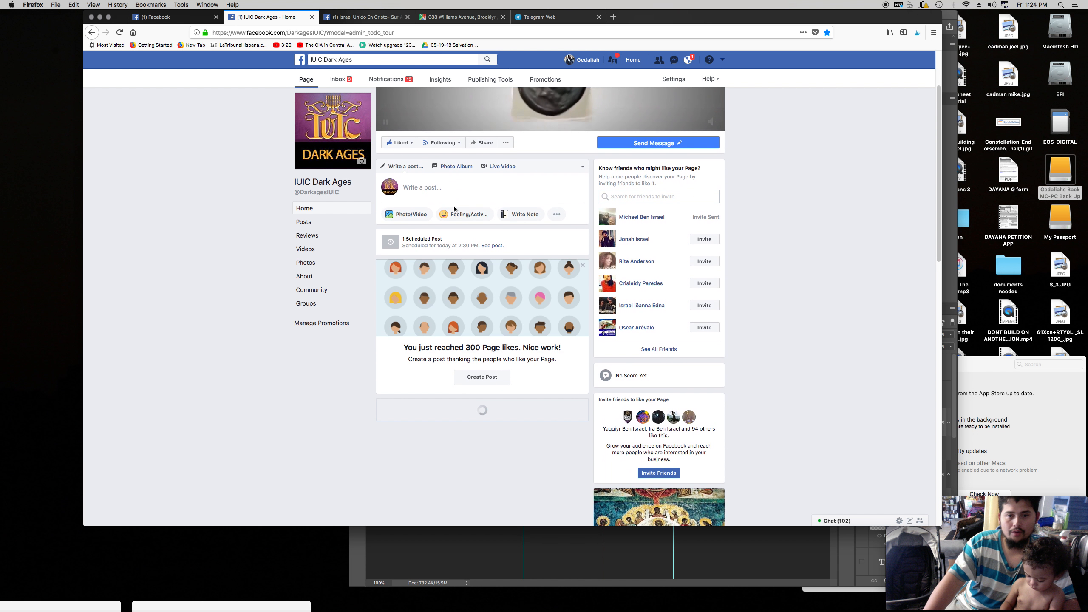
# - Scroll to the Otto of Bamberg post and expand it with See More
pyautogui.scroll(-3)
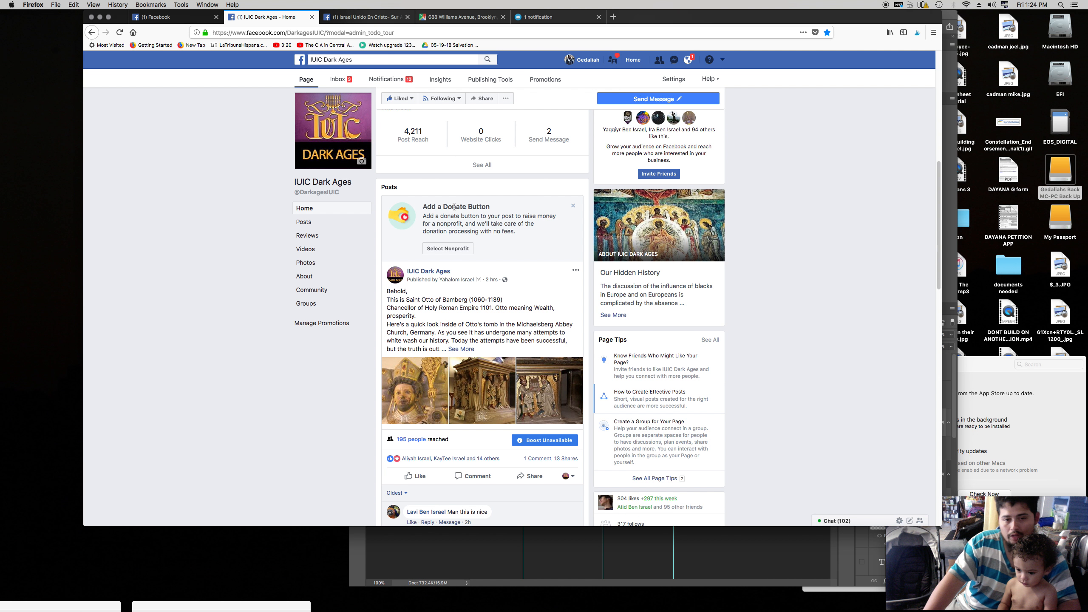
pyautogui.scroll(-3)
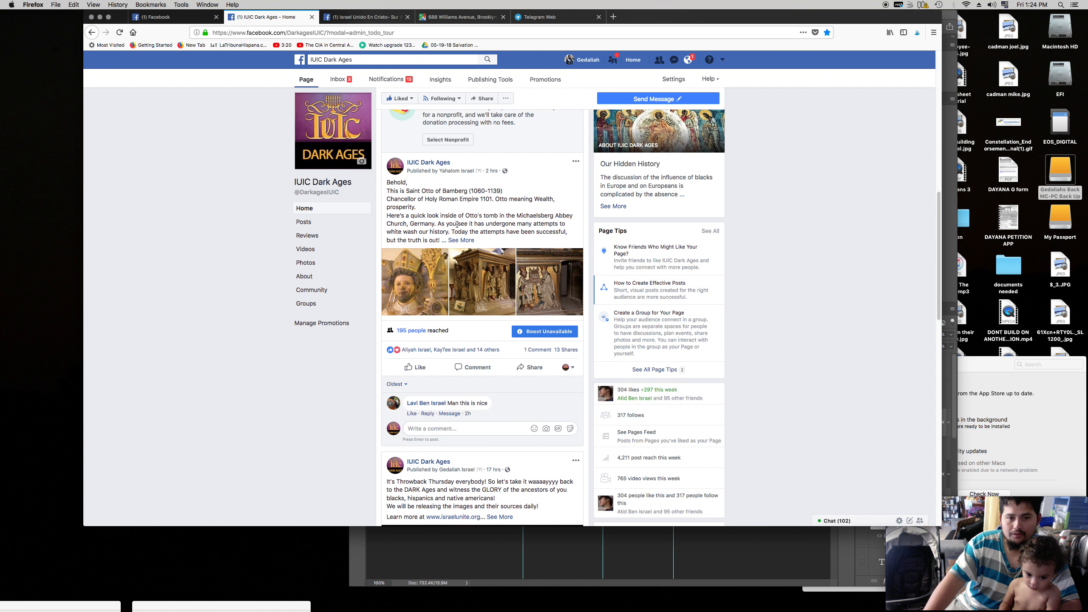
pyautogui.click(460, 240)
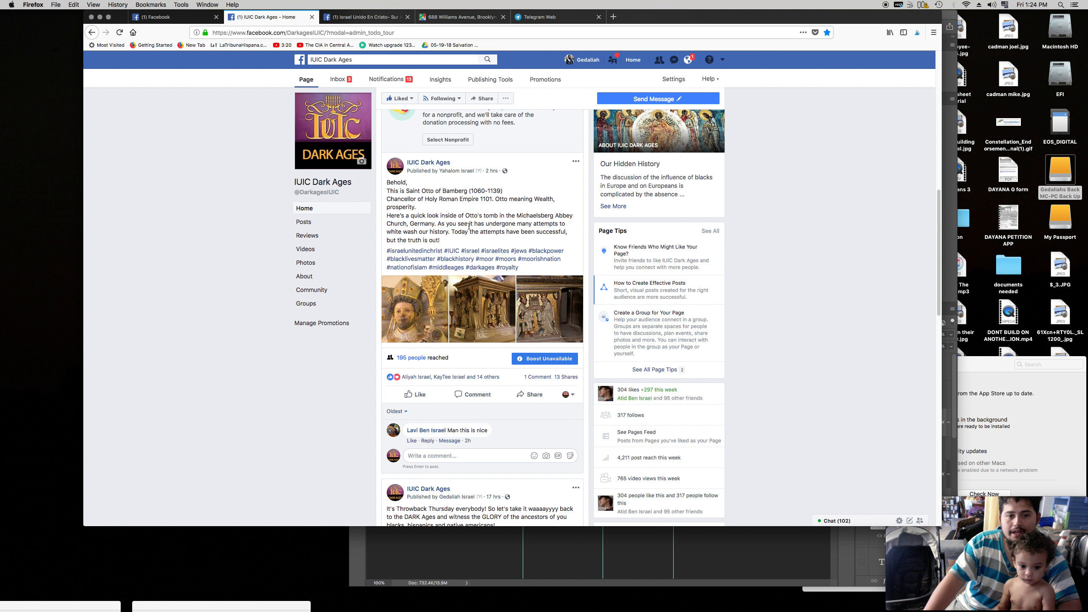
pyautogui.moveTo(414, 250)
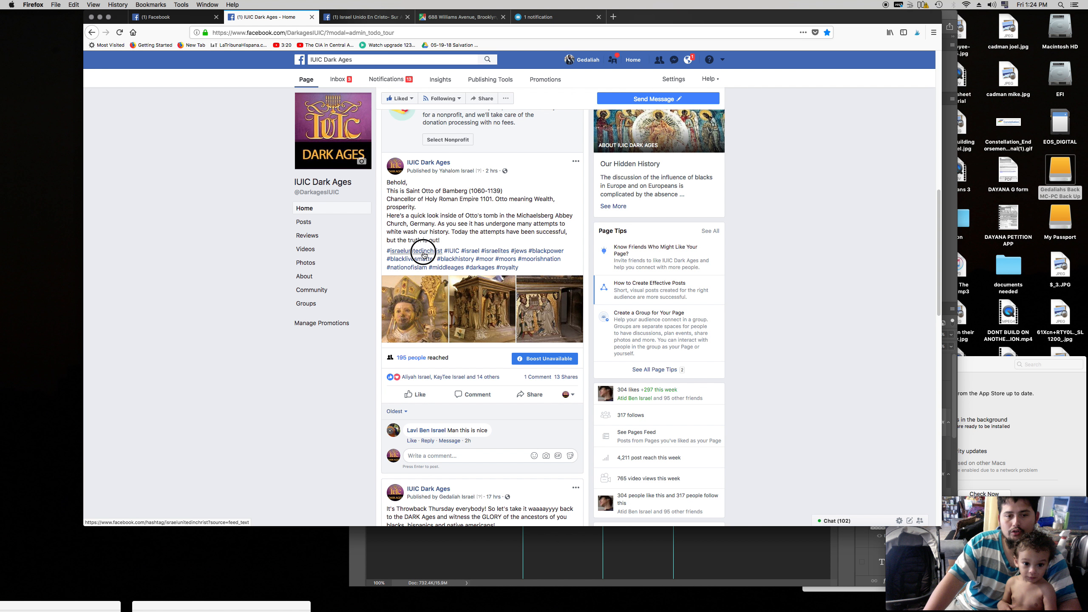
pyautogui.click(406, 250)
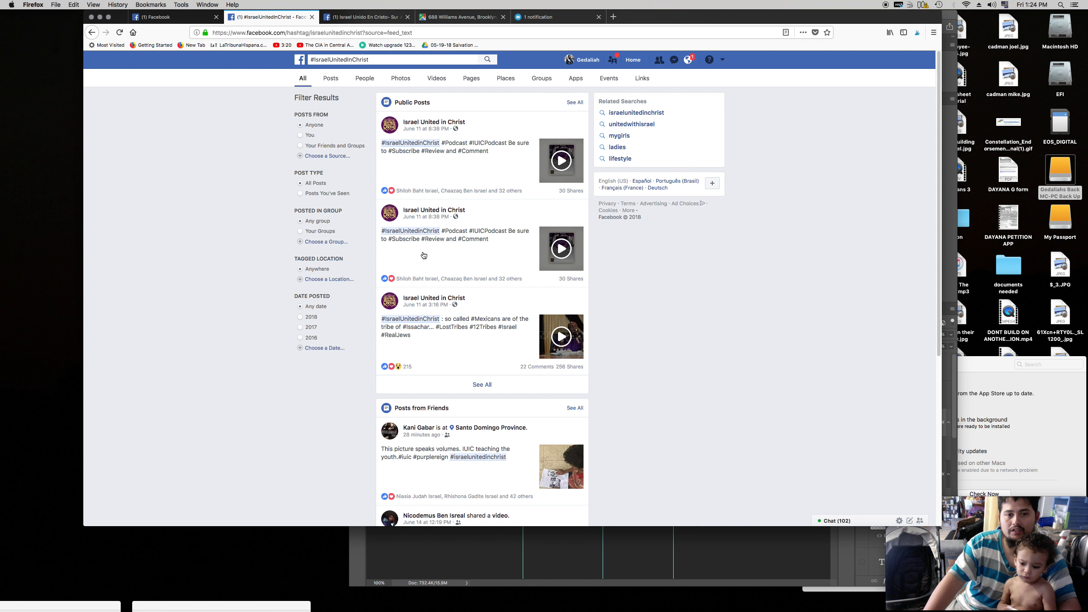
pyautogui.scroll(-3)
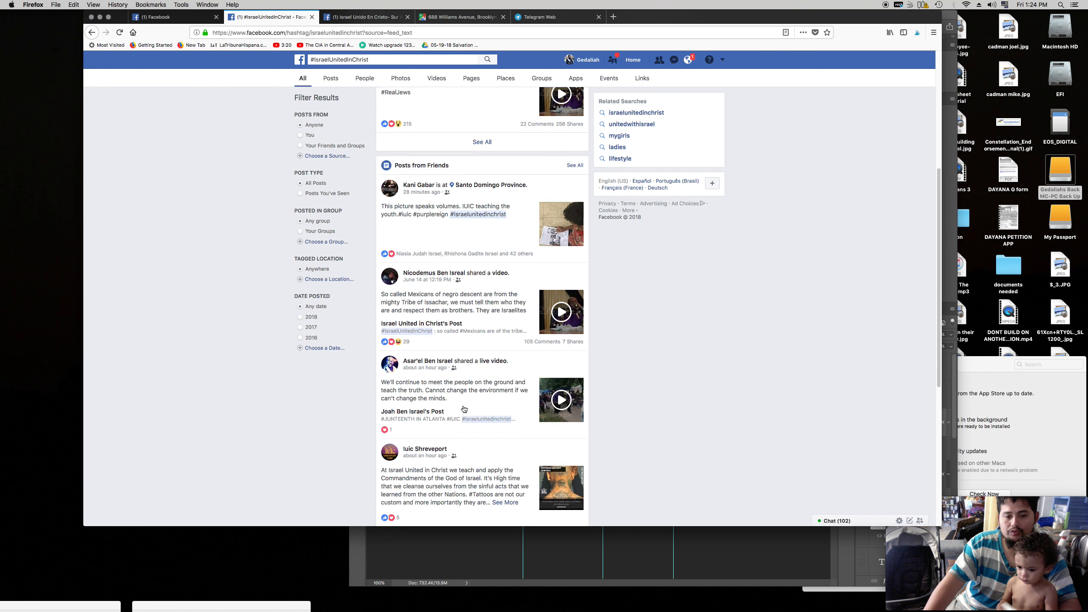
pyautogui.scroll(-3)
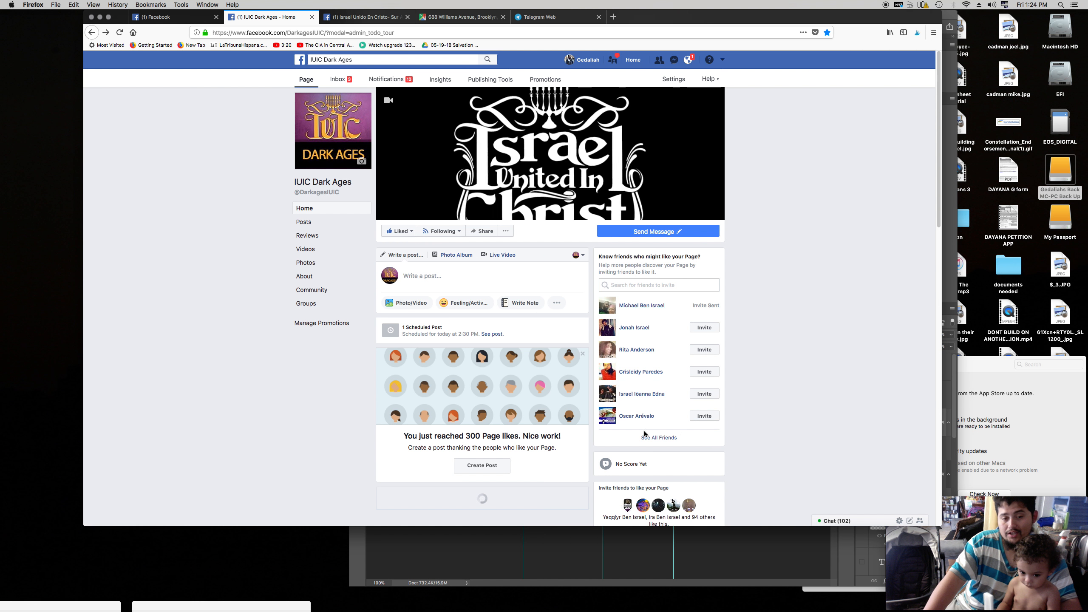
pyautogui.scroll(-3)
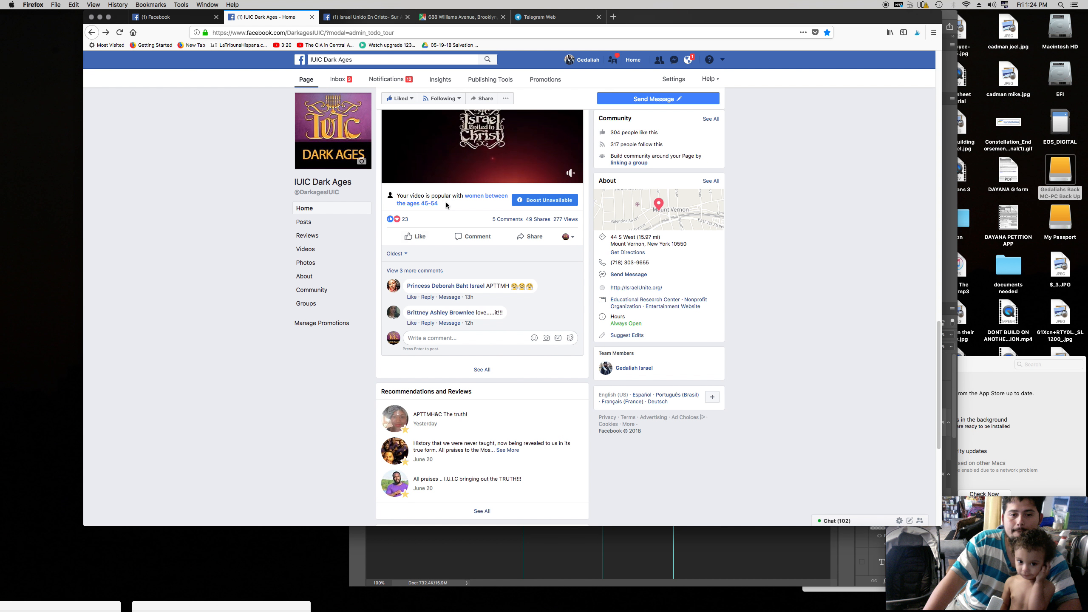
pyautogui.scroll(-3)
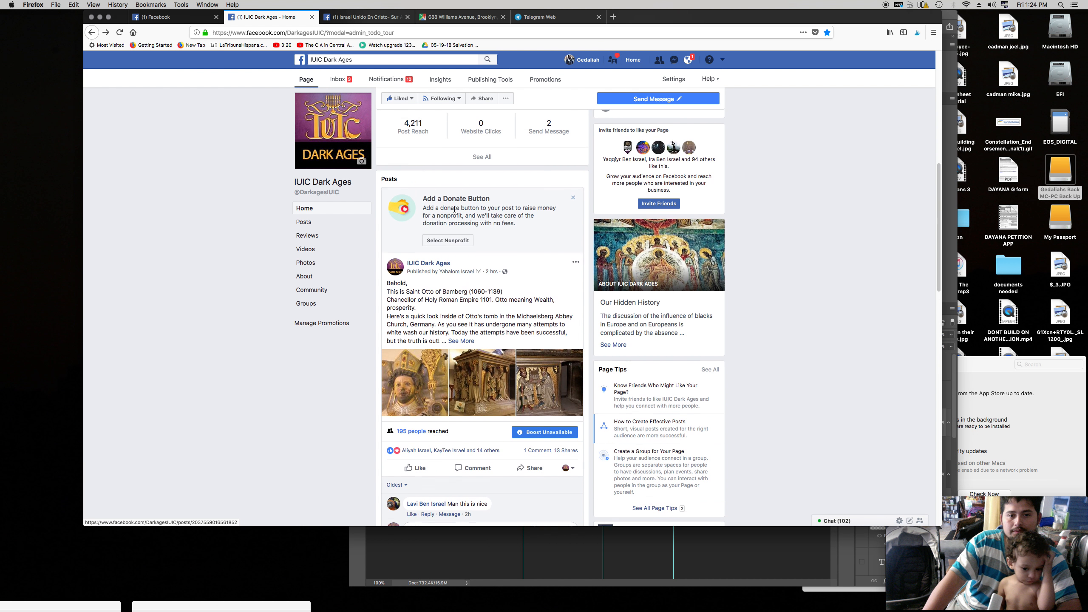
pyautogui.scroll(-3)
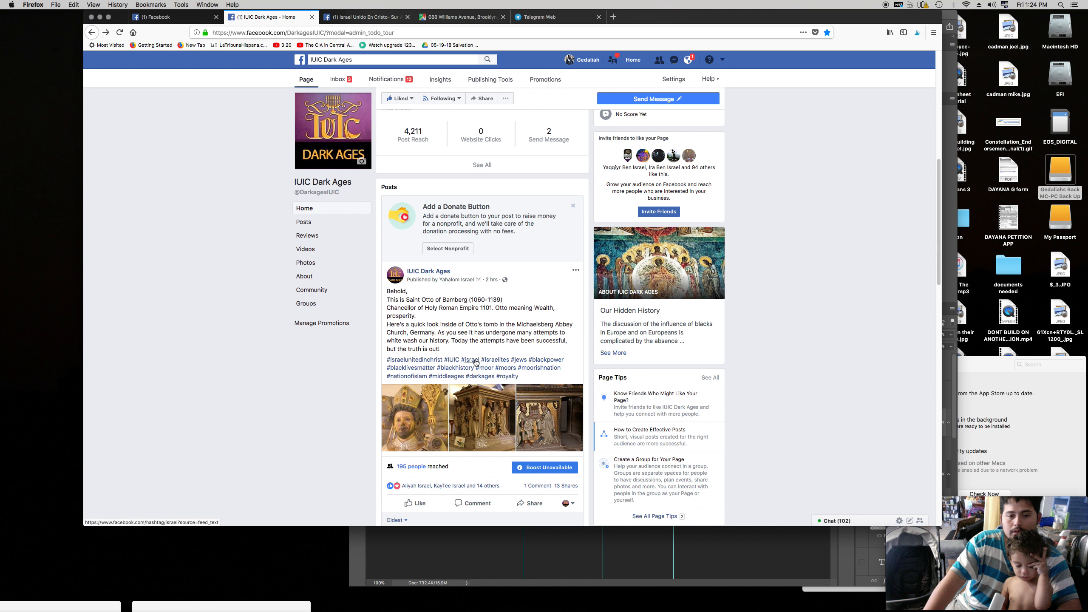
pyautogui.click(470, 359)
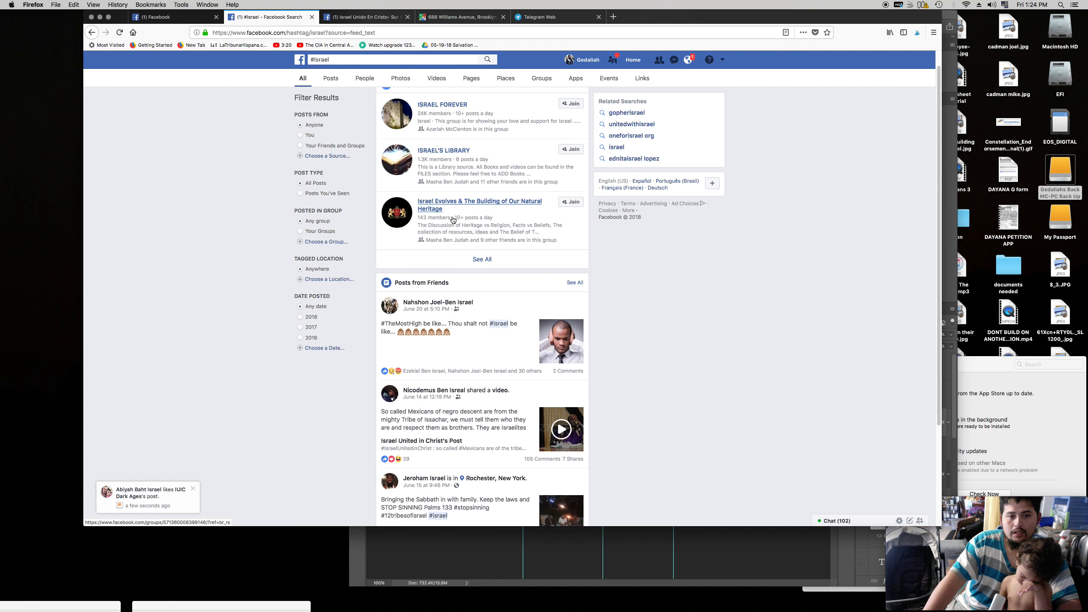
pyautogui.scroll(-3)
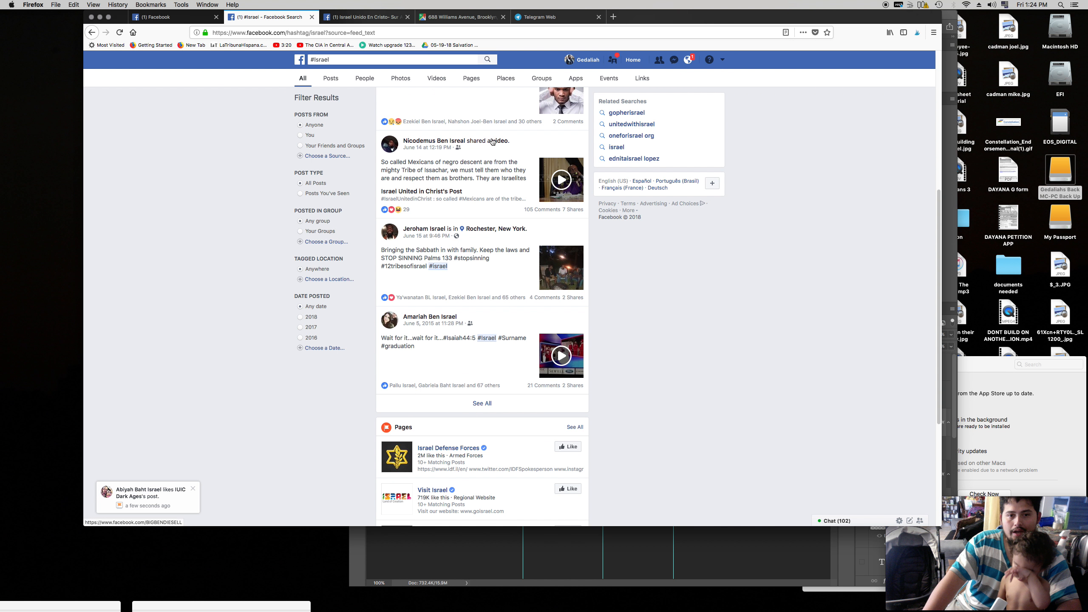
pyautogui.scroll(-3)
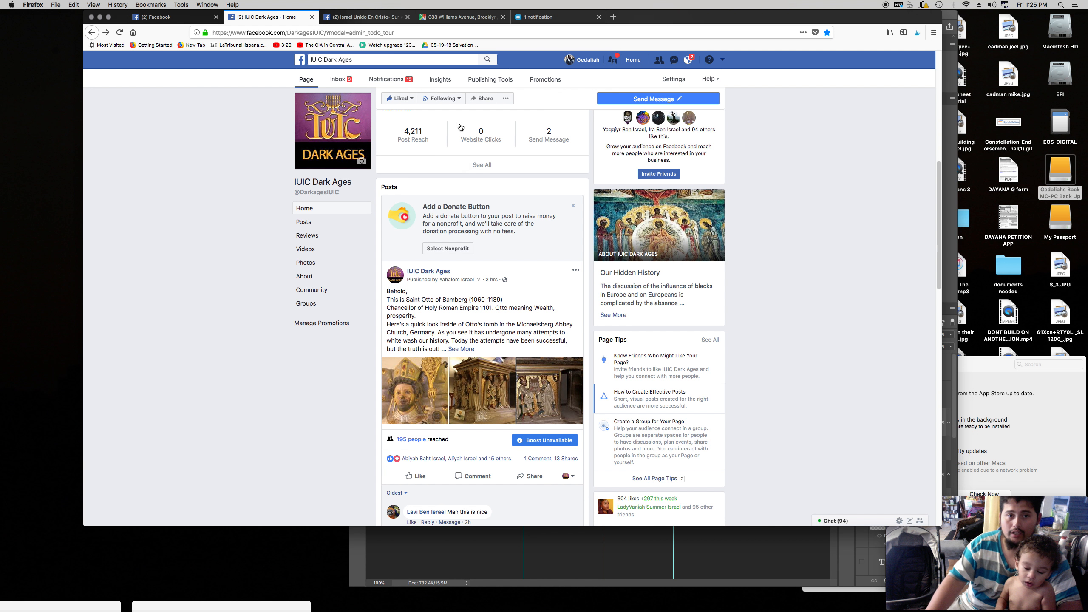
# - Search '#LOSJUDIOSSONNEGROS' and scroll through the friends' and public posts results
pyautogui.write('#')
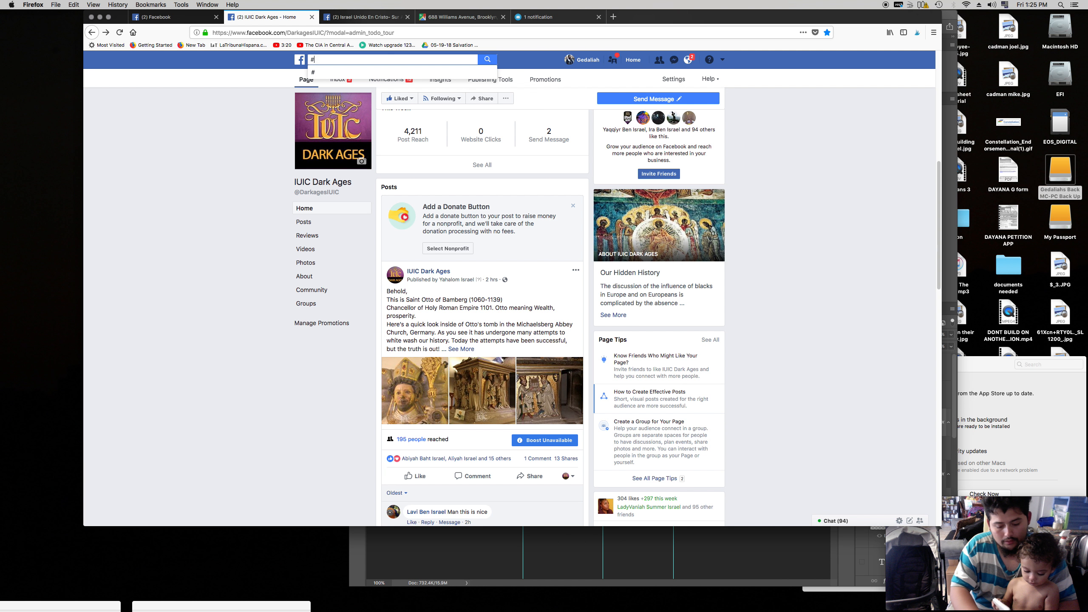
pyautogui.write('LOSJUDIOS')
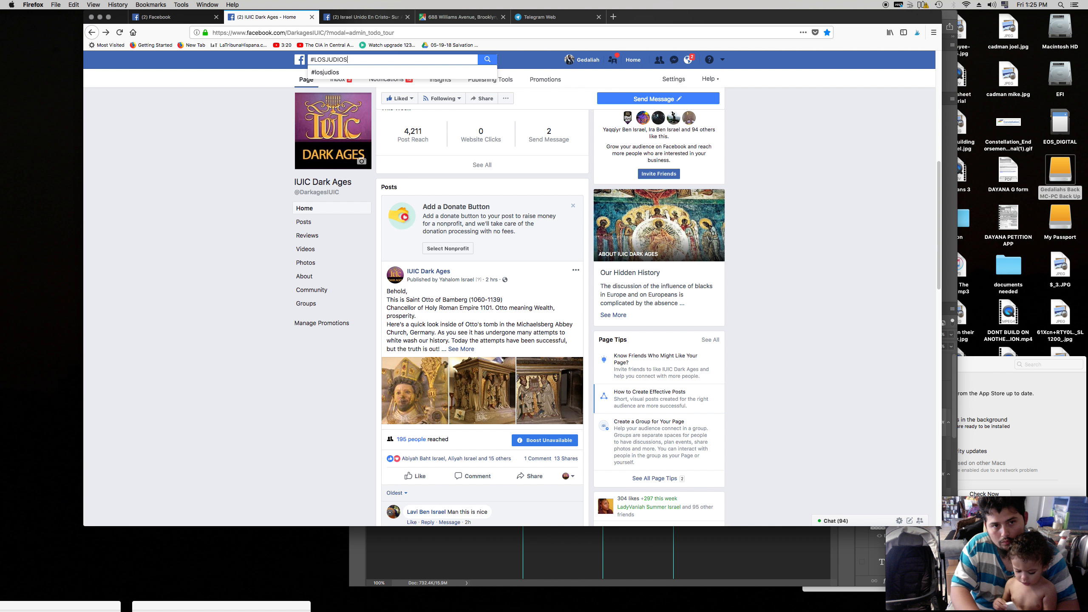
pyautogui.write('SONNEGROS')
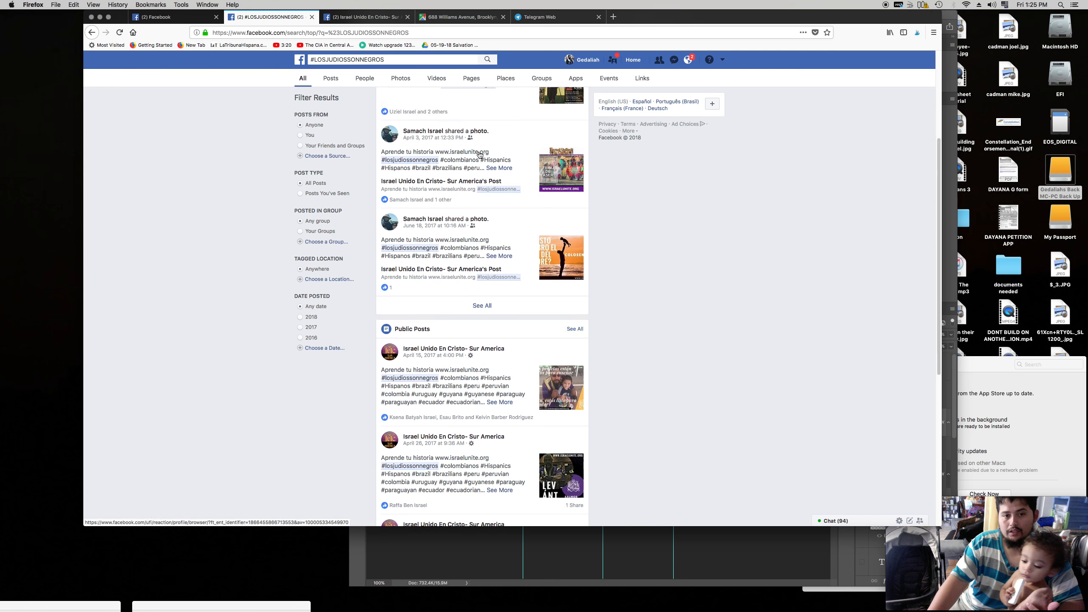
pyautogui.scroll(-3)
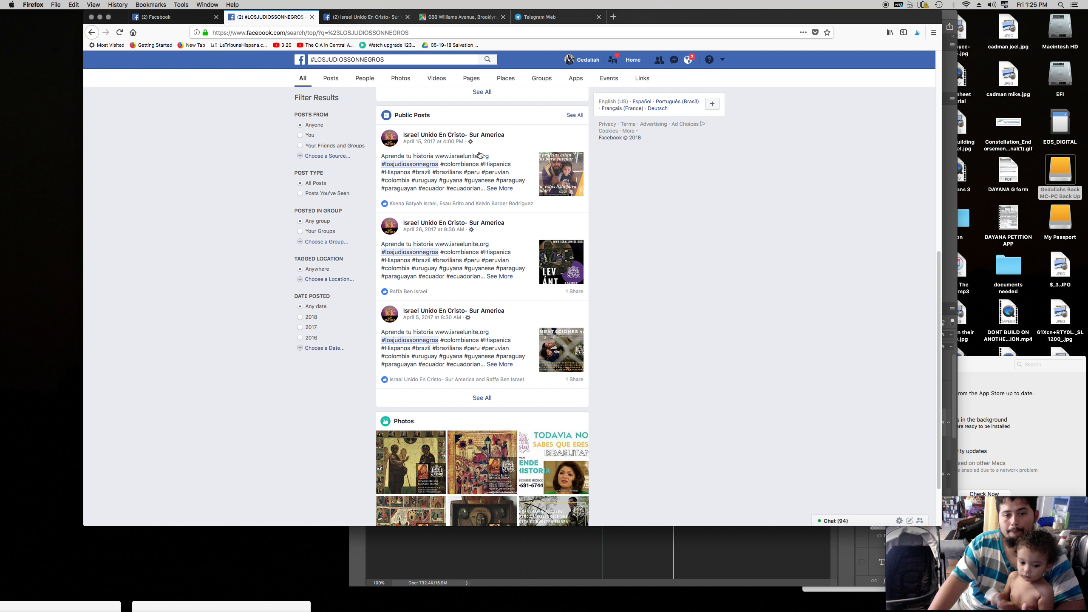
pyautogui.scroll(-3)
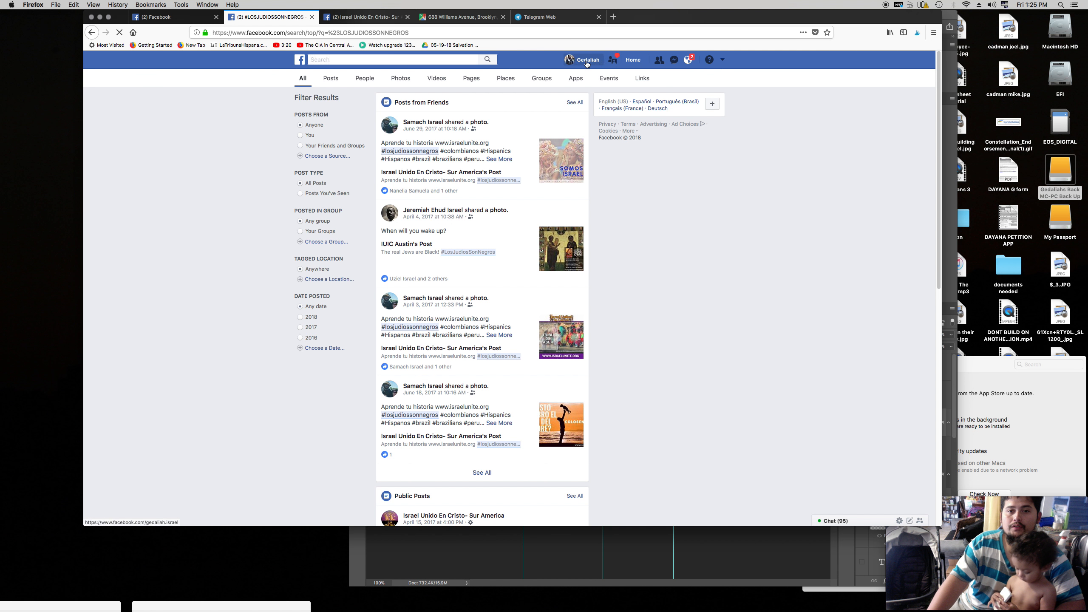
# - Visit the profile, then switch to the Israel Unido En Cristo- Sur America tab
pyautogui.click(588, 59)
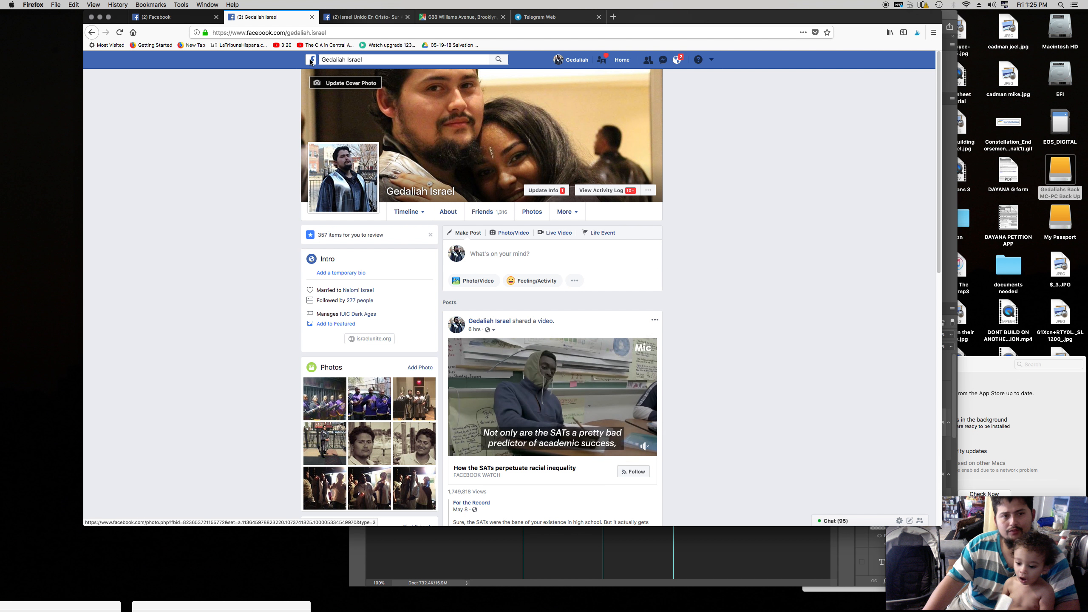
pyautogui.click(367, 16)
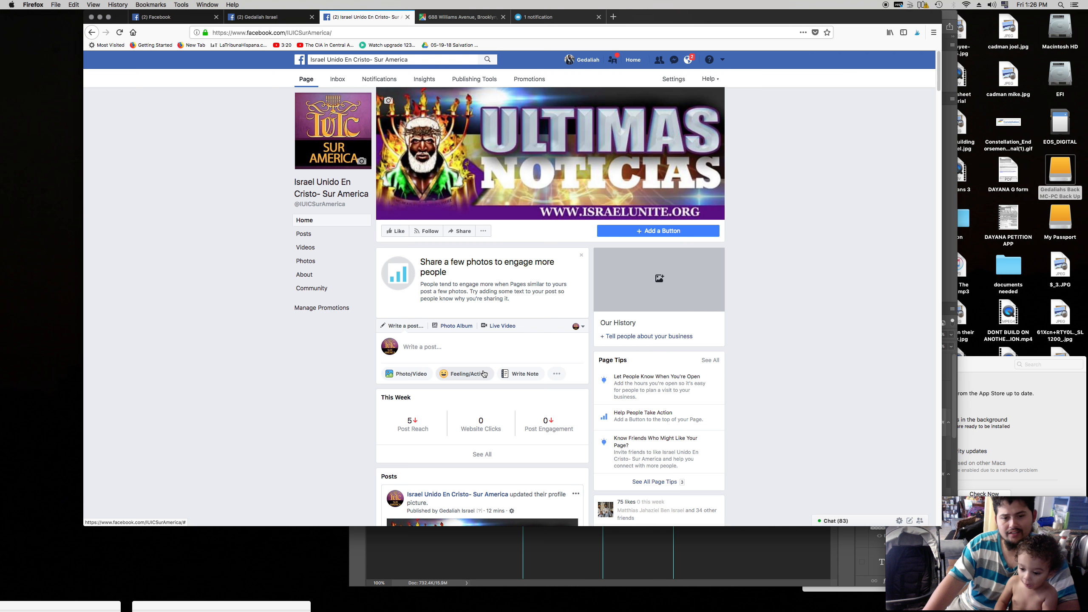
pyautogui.moveTo(527, 354)
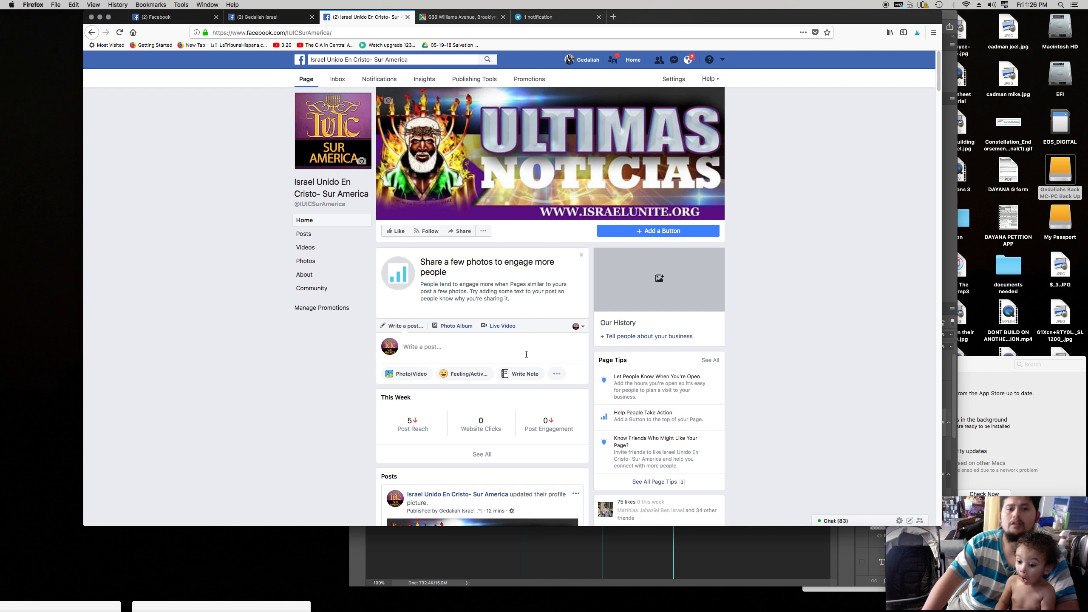